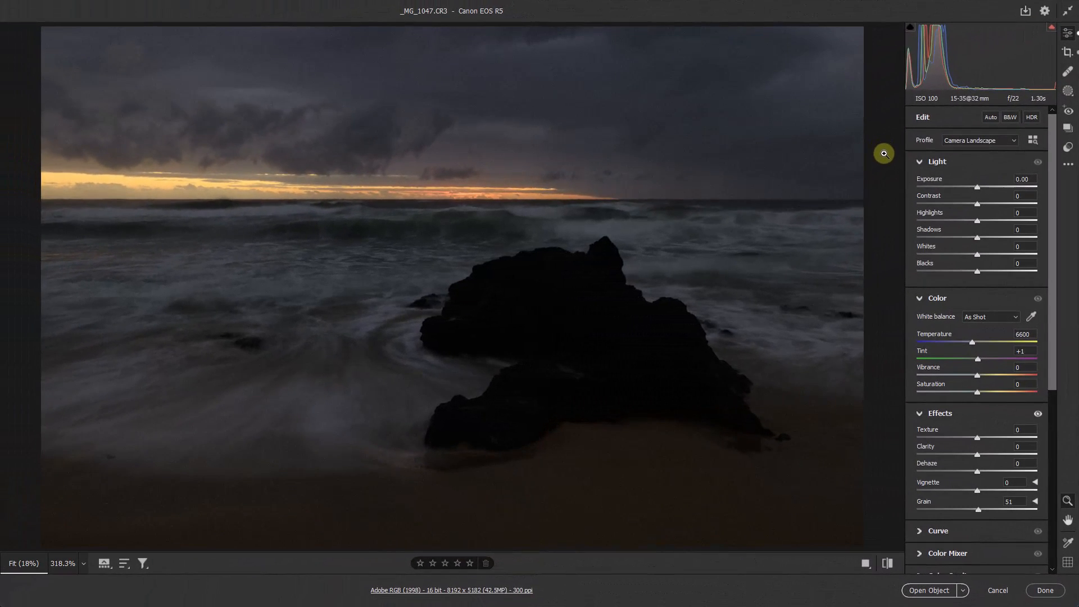
Apply Auto Light and Color corrections, lifting exposure, shadows and vibrance
click(989, 117)
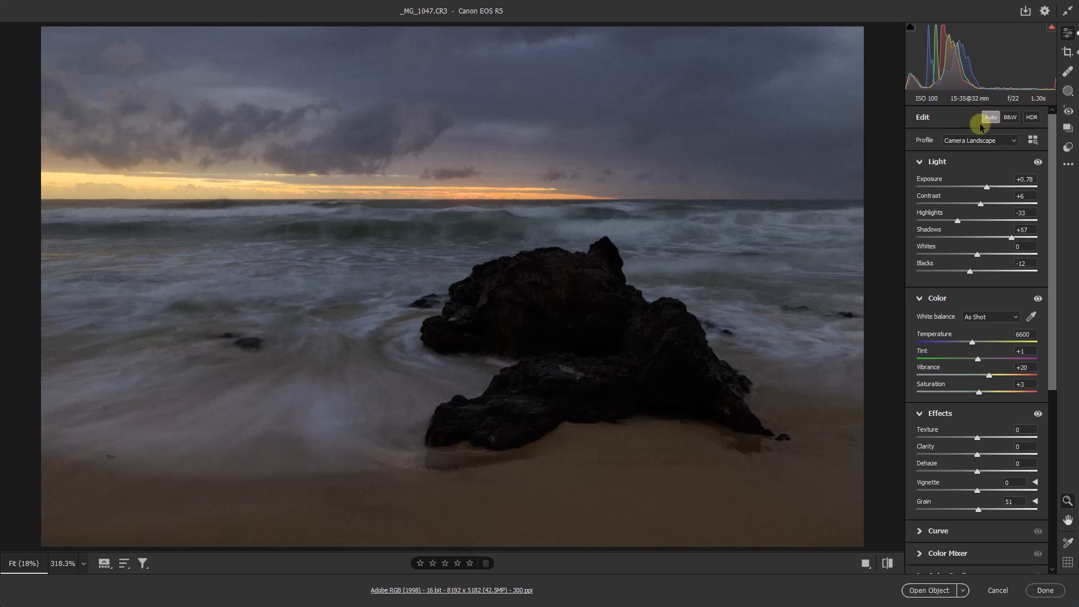
mouse_move(983, 217)
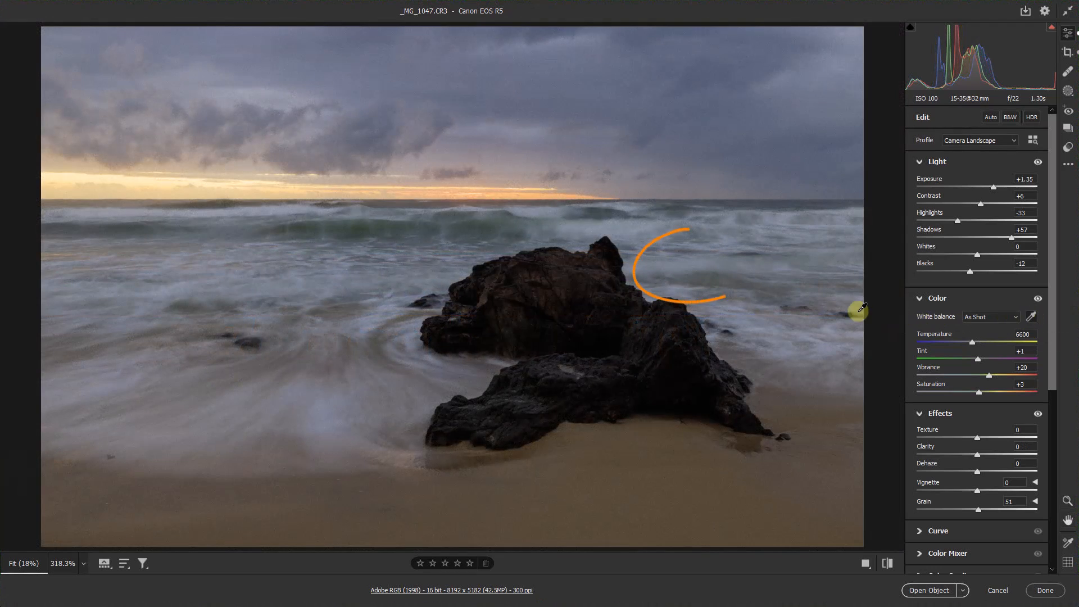
Sample the grey water beside the rock for a 7350 temperature, +6 tint white balance
click(693, 263)
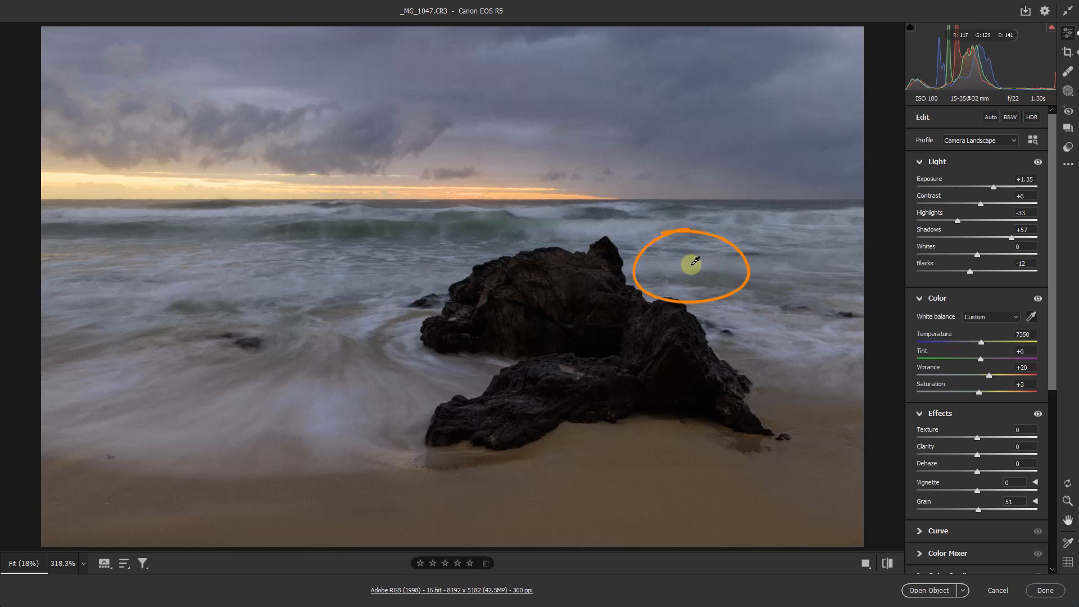
click(695, 267)
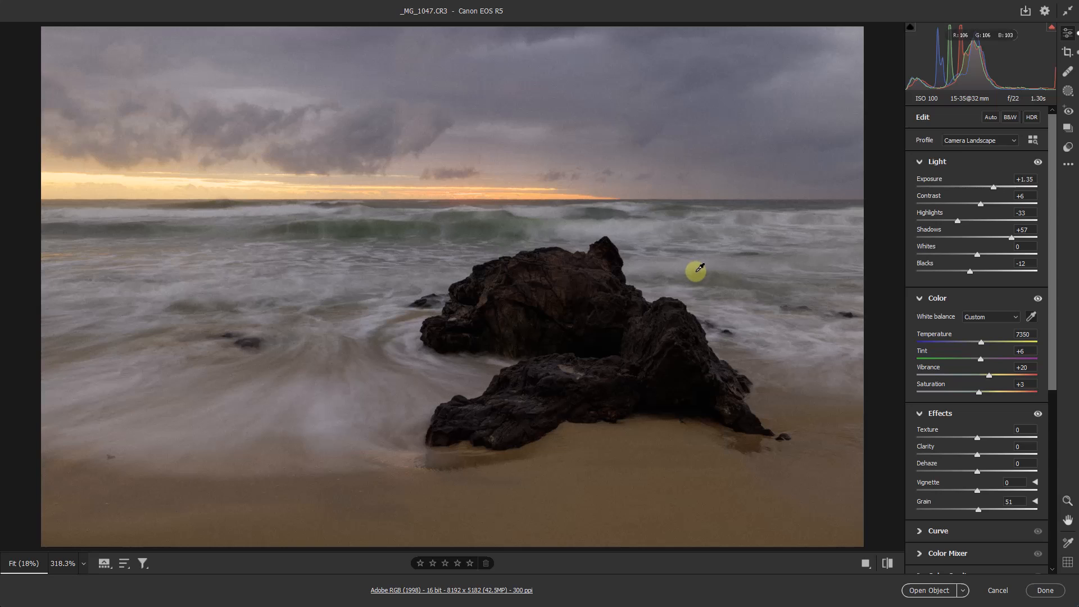
mouse_move(686, 271)
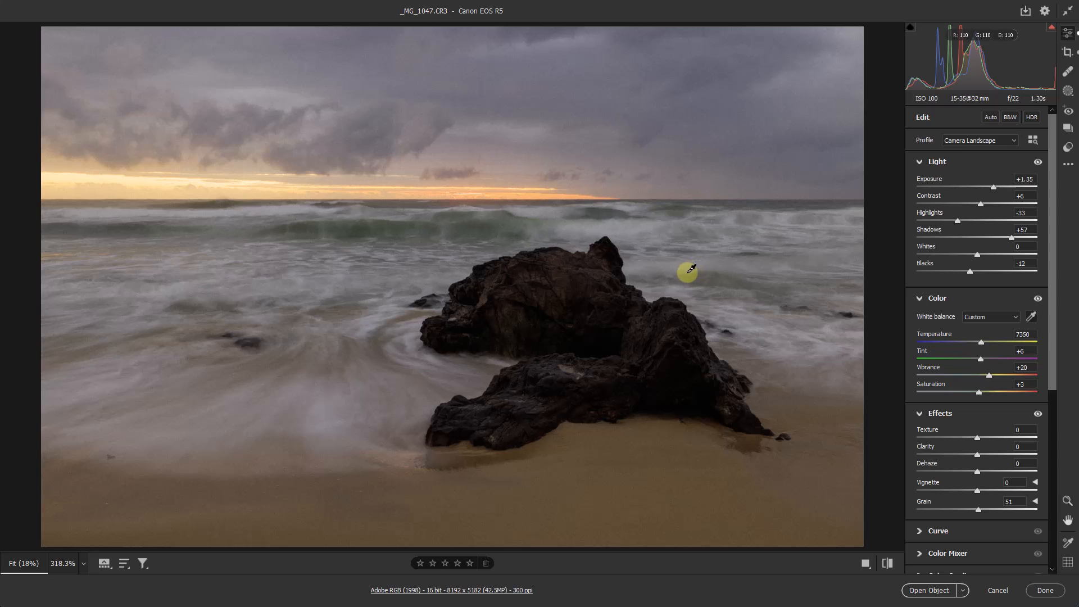
mouse_move(687, 270)
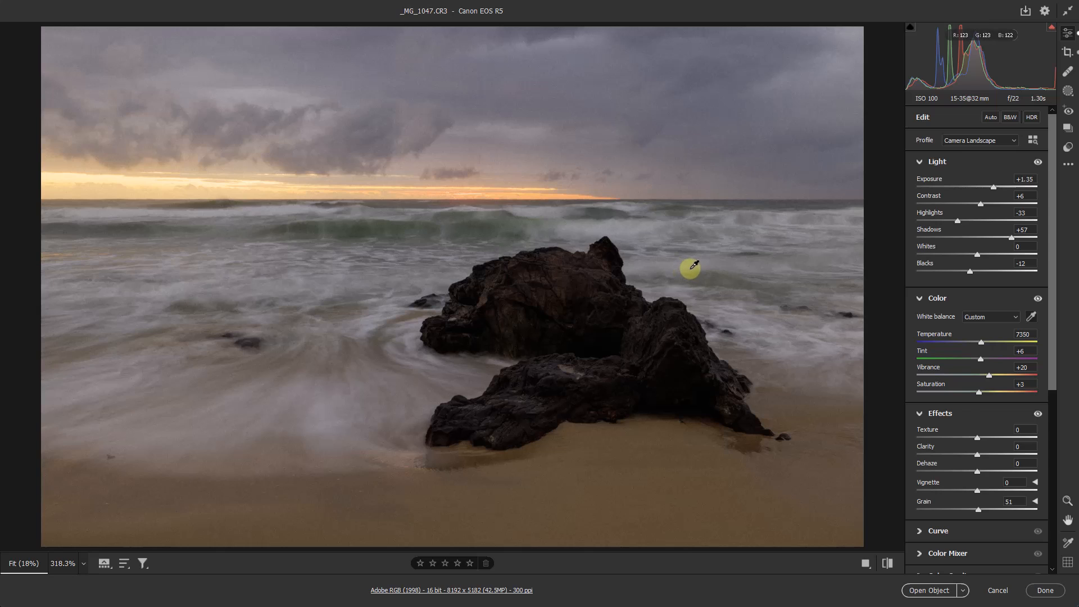
mouse_move(1006, 460)
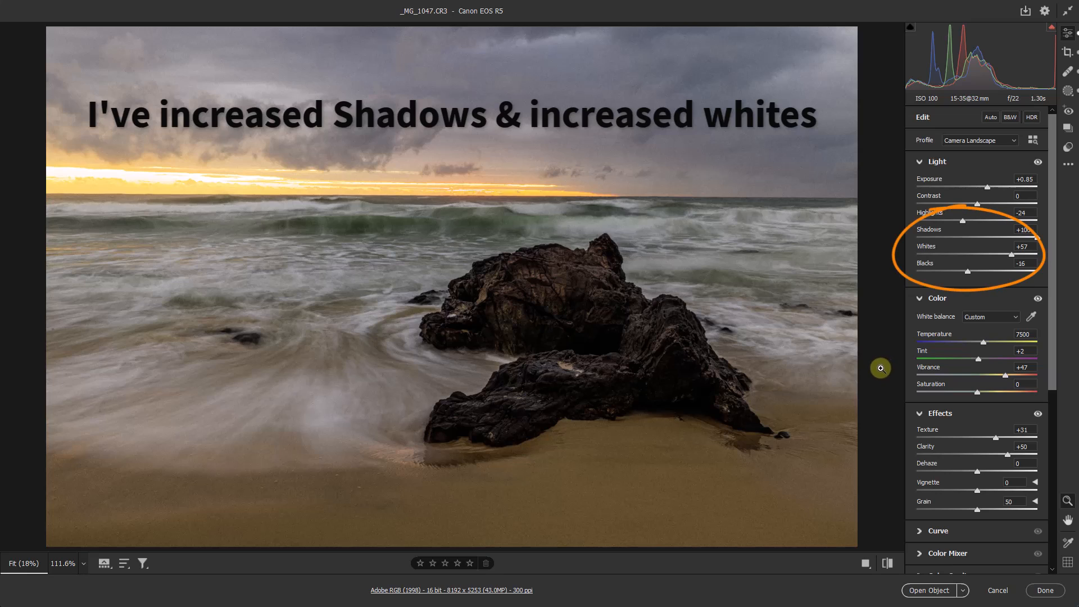
mouse_move(873, 374)
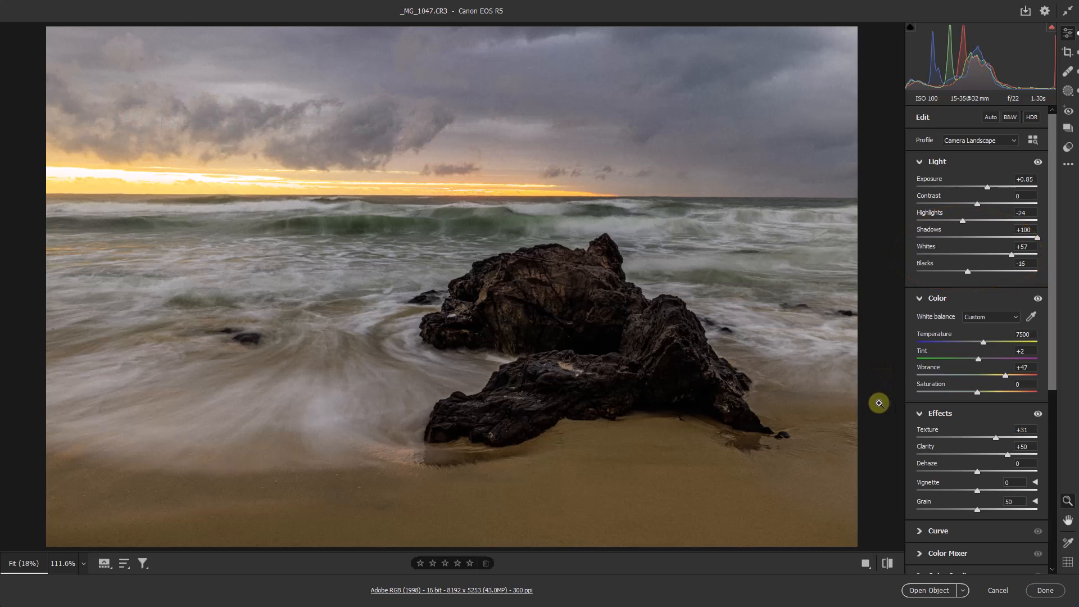
mouse_move(680, 187)
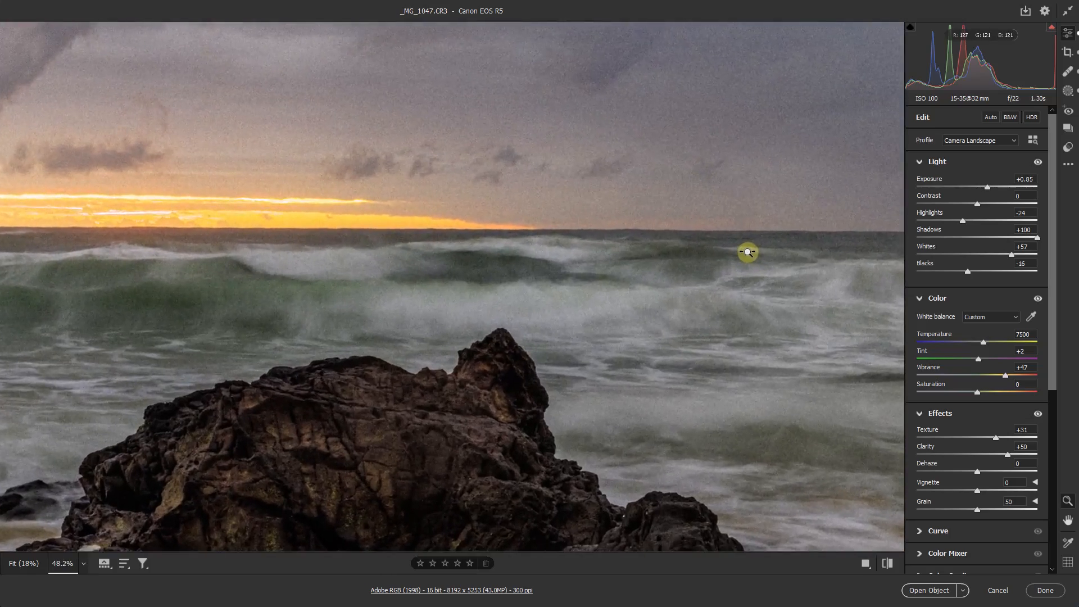
Zoom in to inspect noise, cut Grain from 50 to 1, and fit the photo in view
scroll(up, 3)
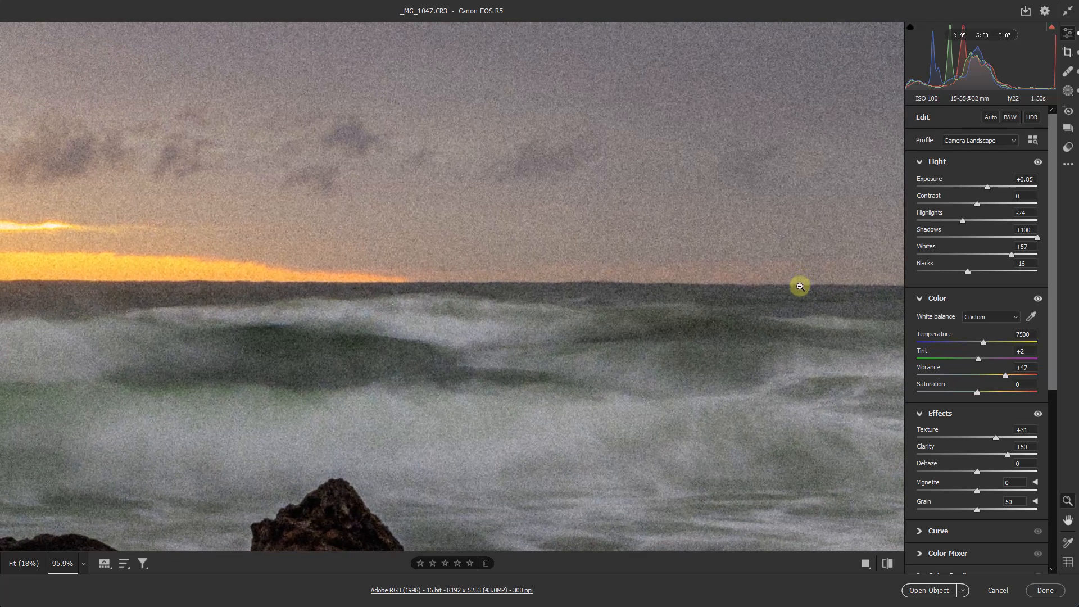
mouse_move(917, 514)
text(1)
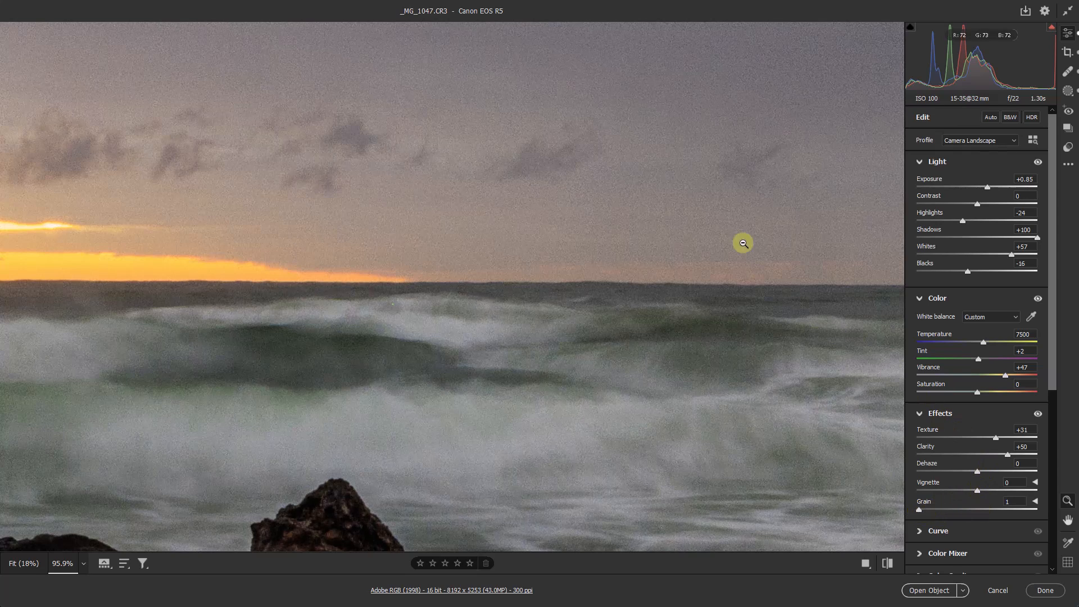
right_click(679, 157)
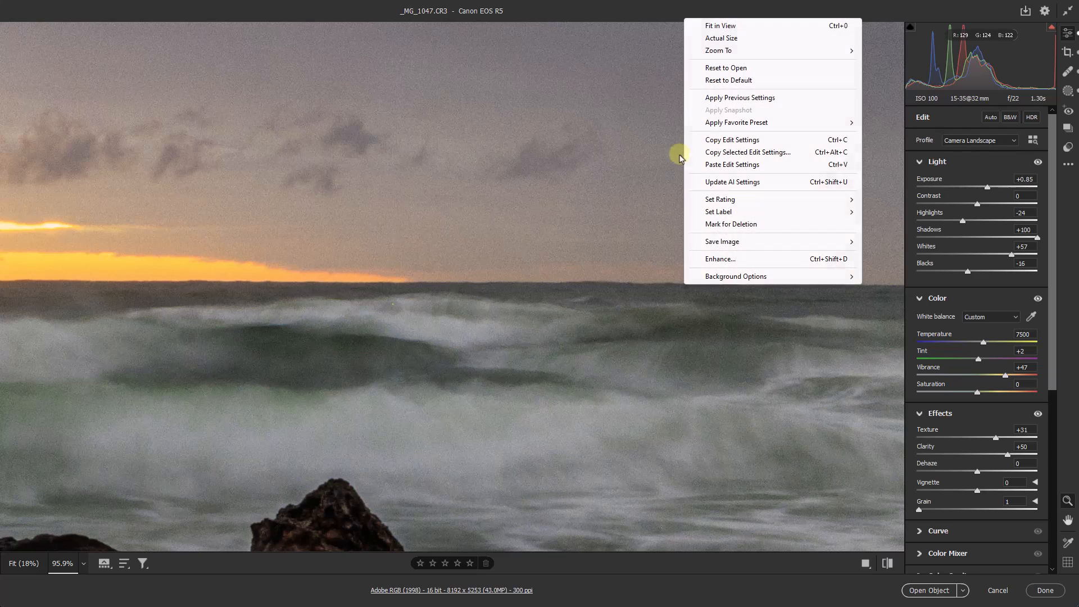
mouse_move(721, 25)
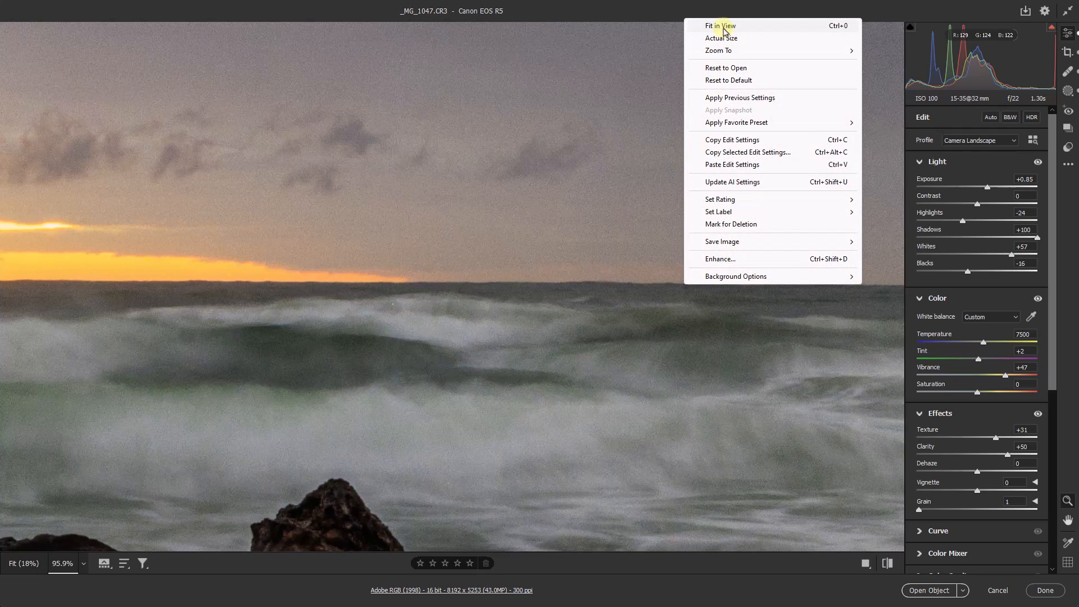
click(719, 25)
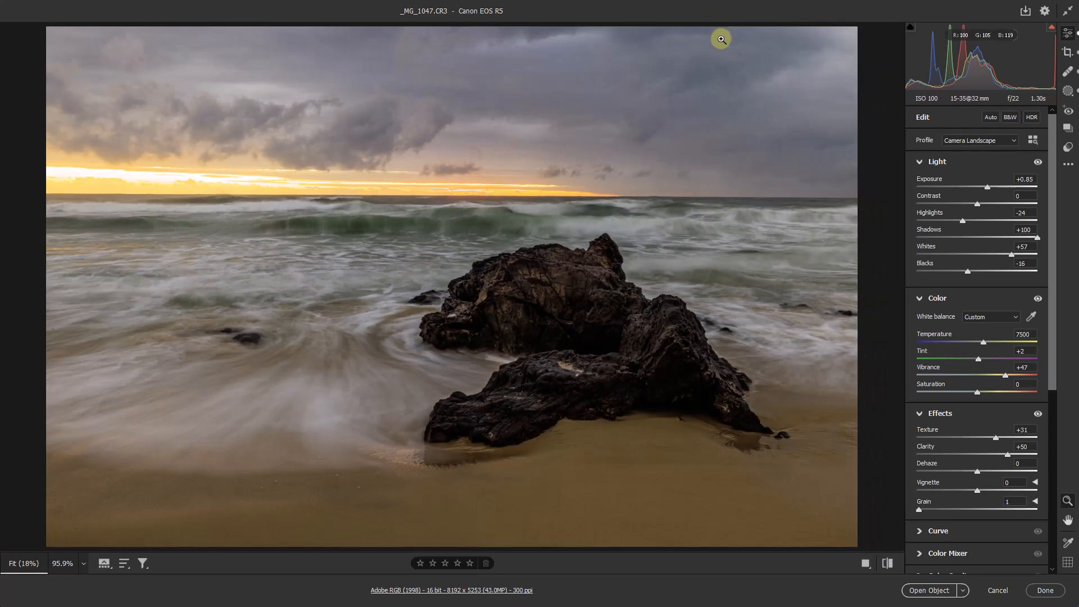
mouse_move(880, 184)
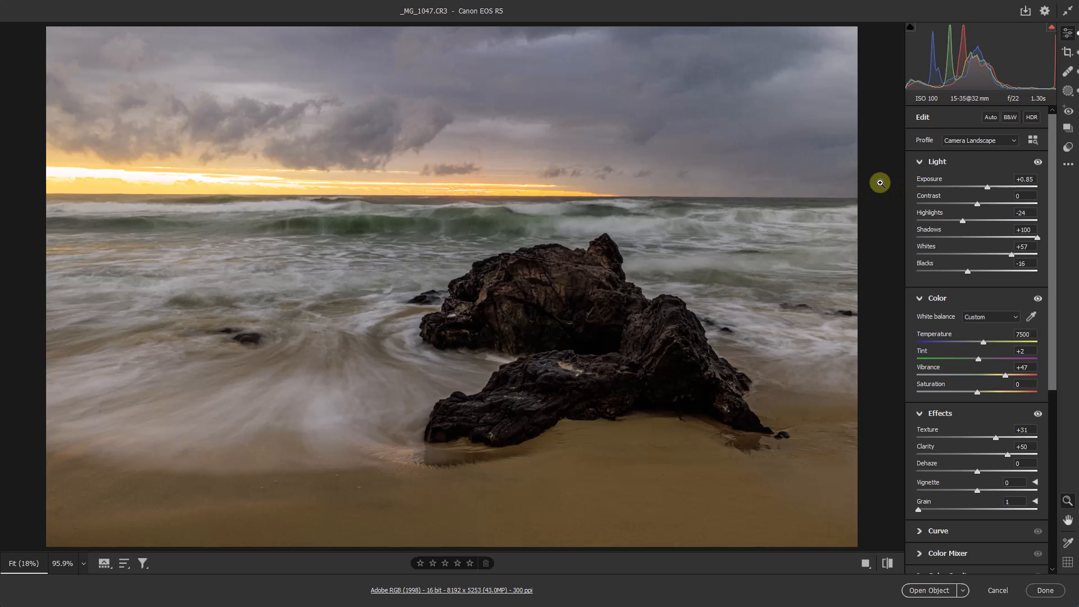
mouse_move(981, 108)
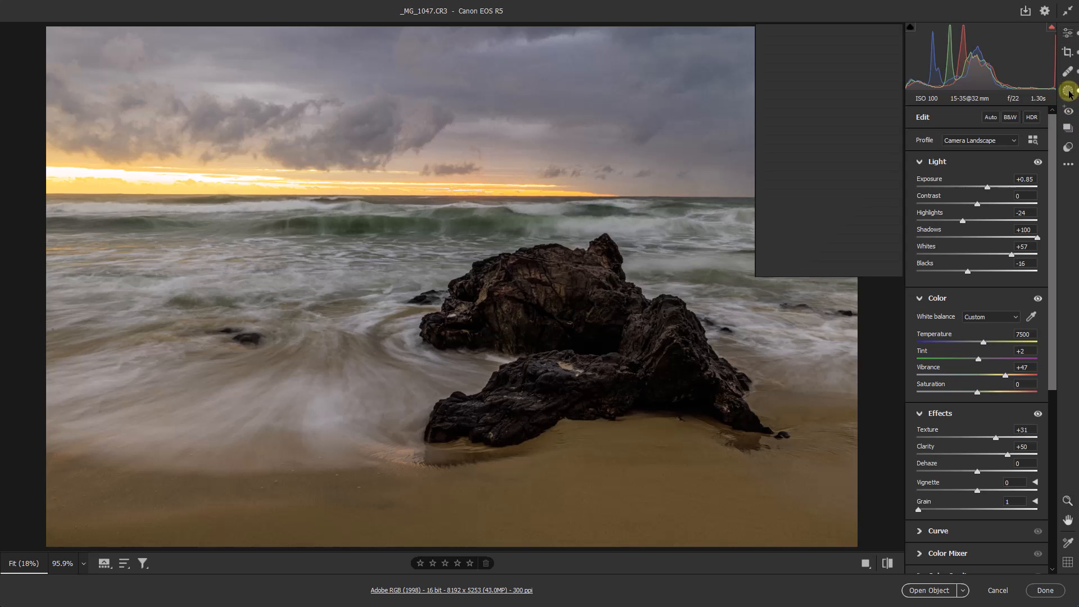
Open the Masks panel and make the Linear Grad Left mask visible
click(1068, 91)
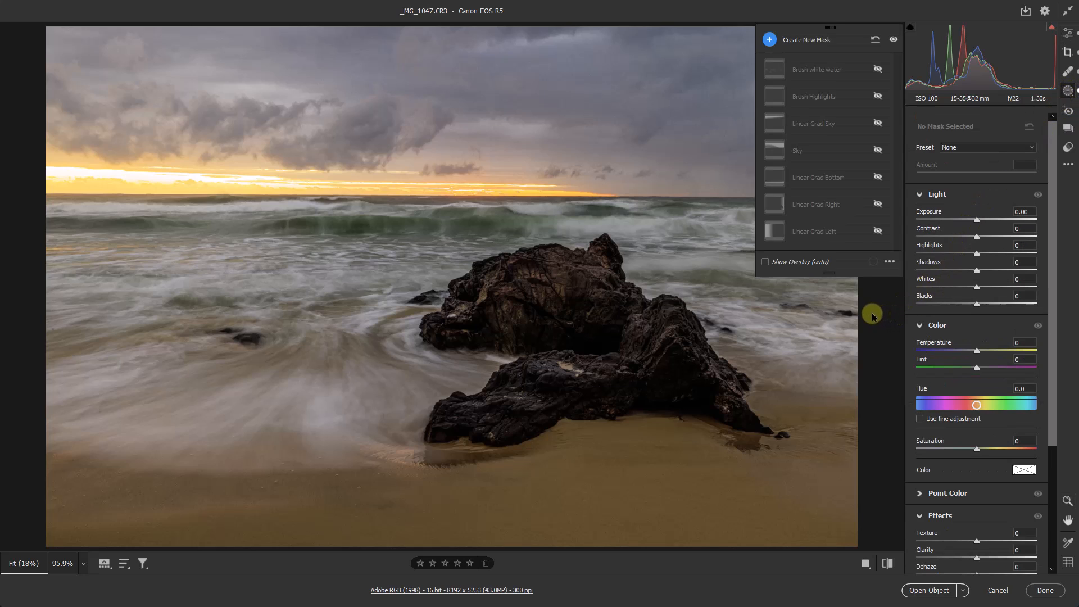
mouse_move(864, 313)
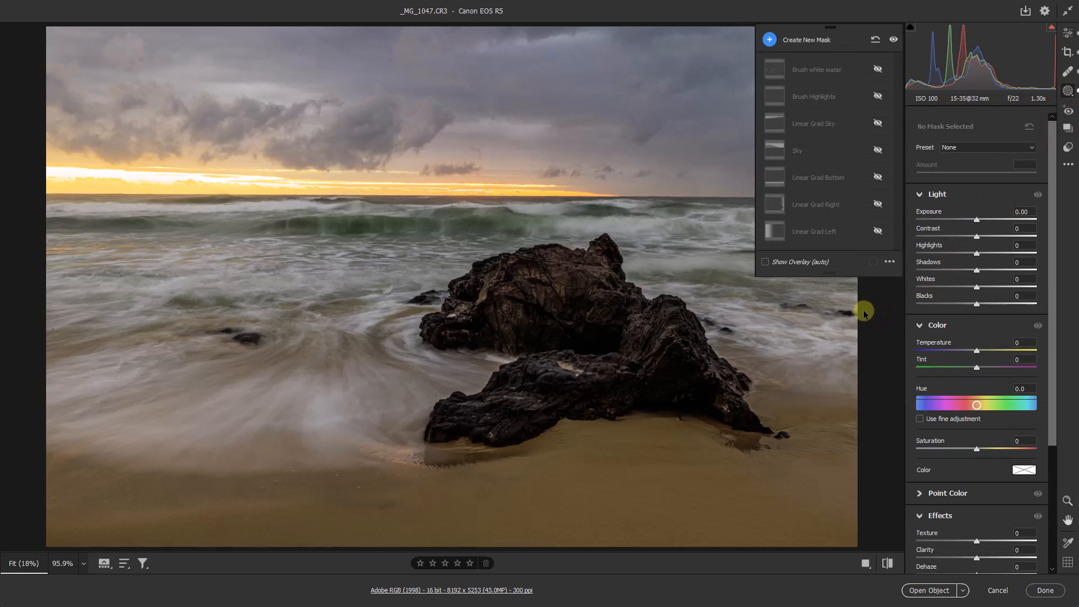
mouse_move(829, 258)
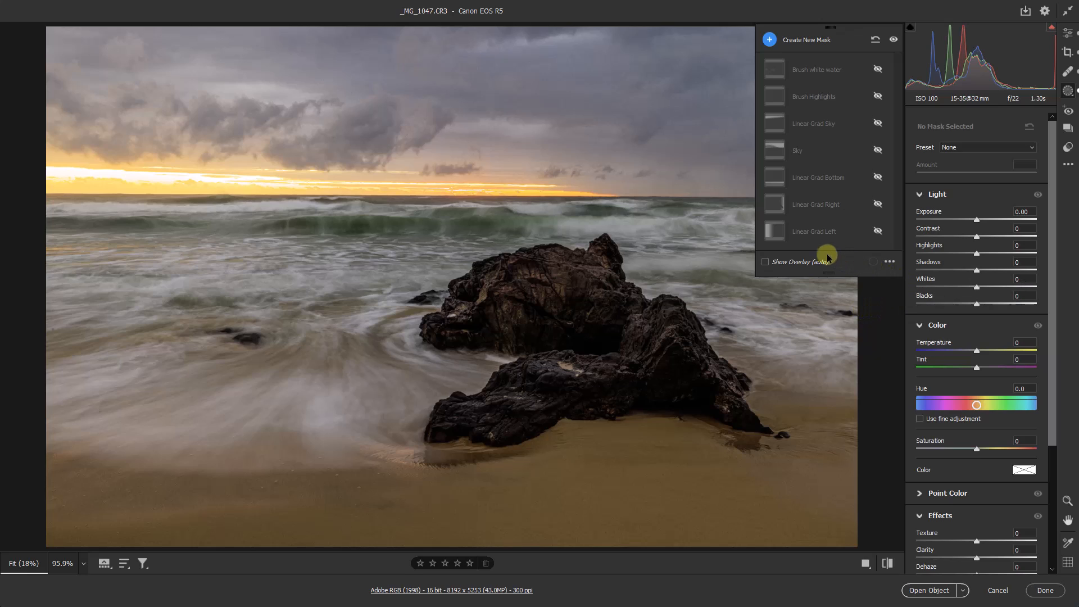
mouse_move(815, 239)
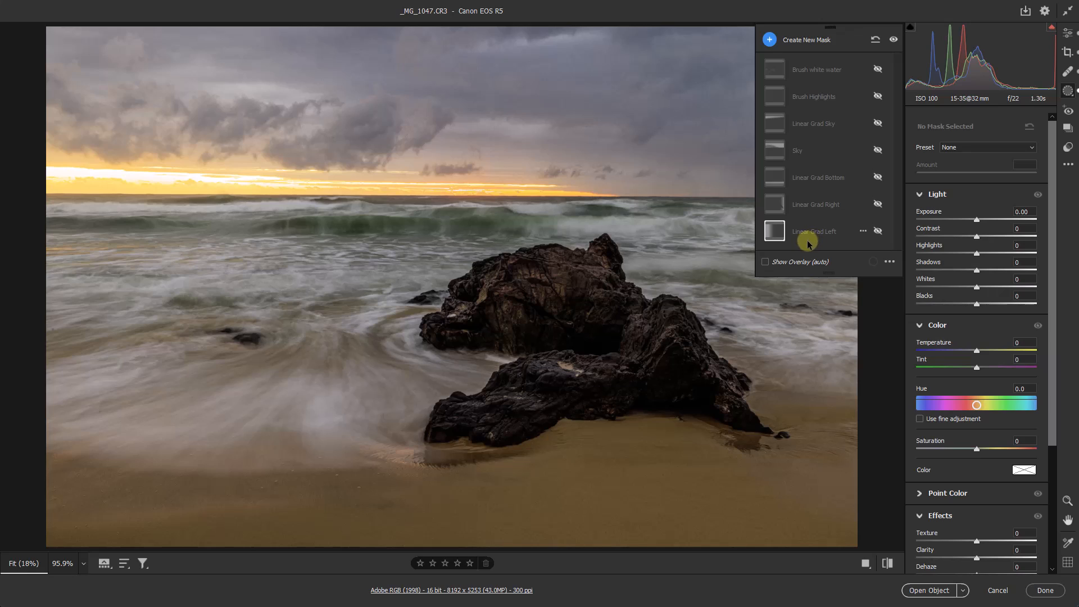
mouse_move(806, 247)
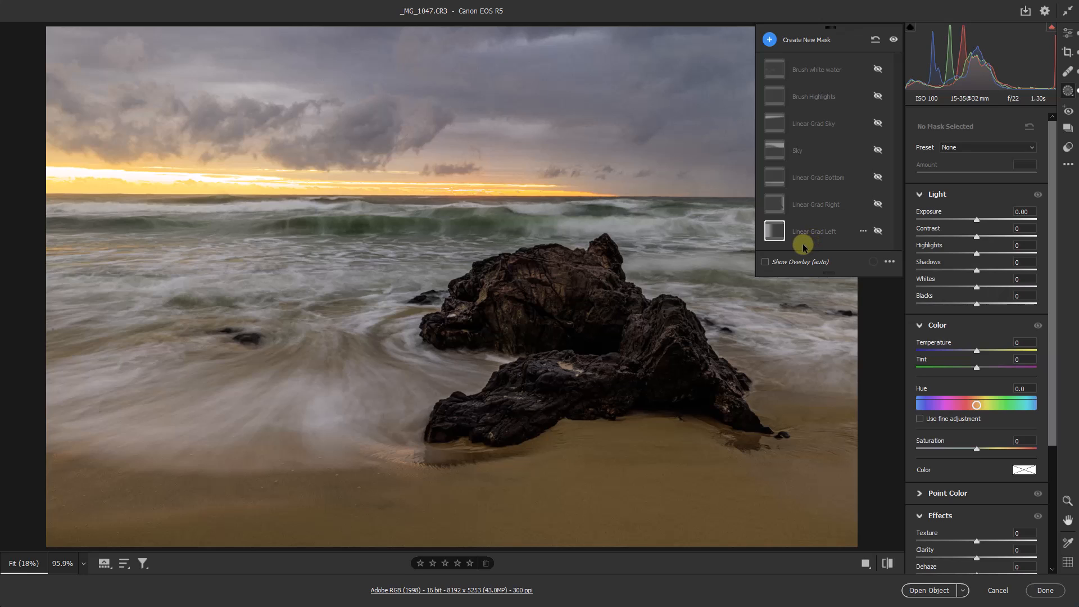
mouse_move(879, 231)
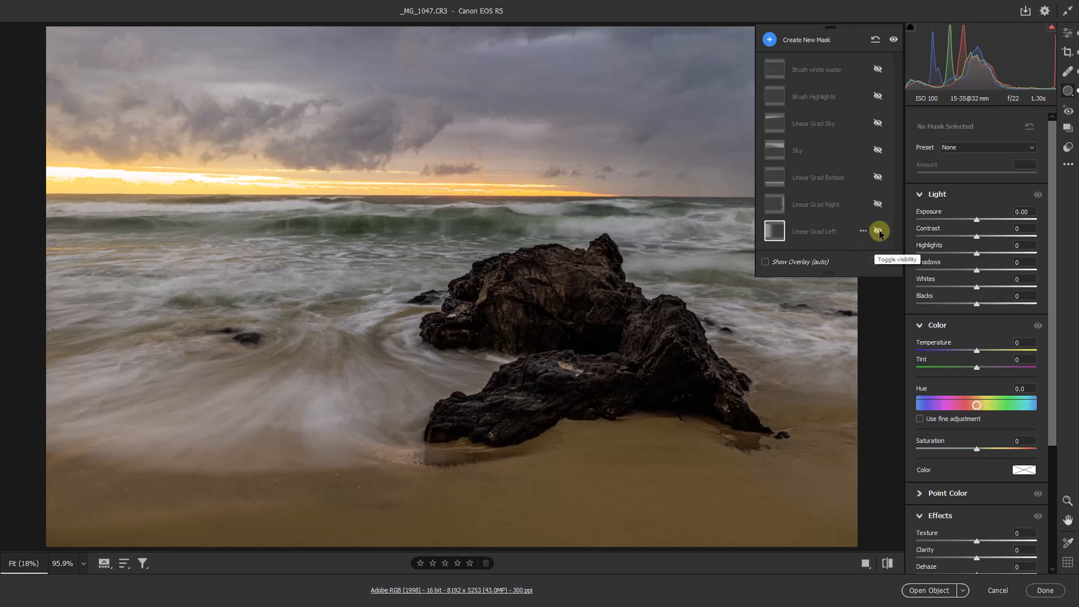
click(877, 231)
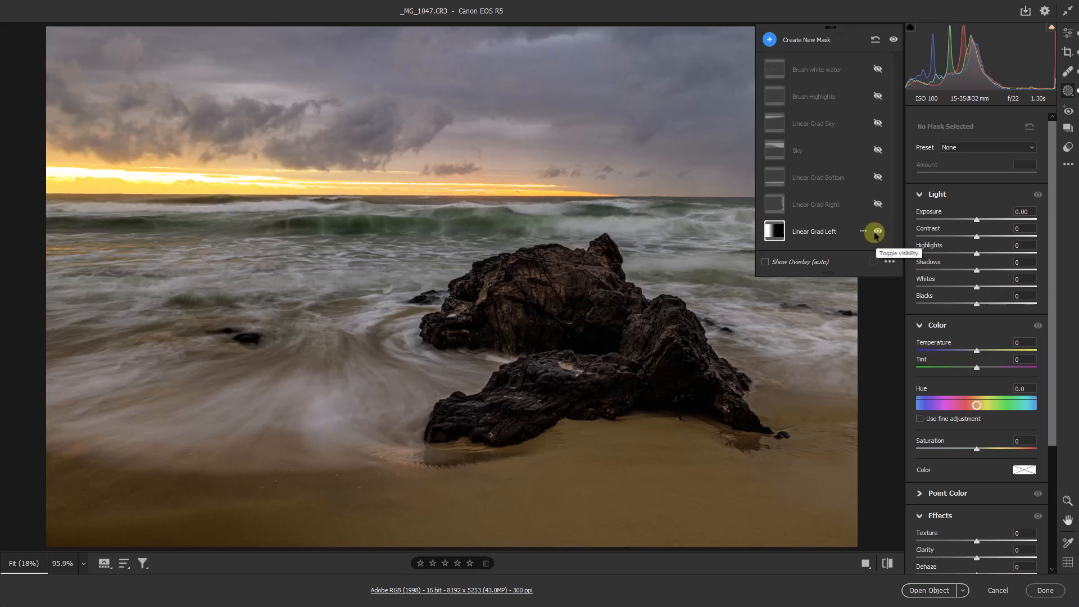
click(878, 231)
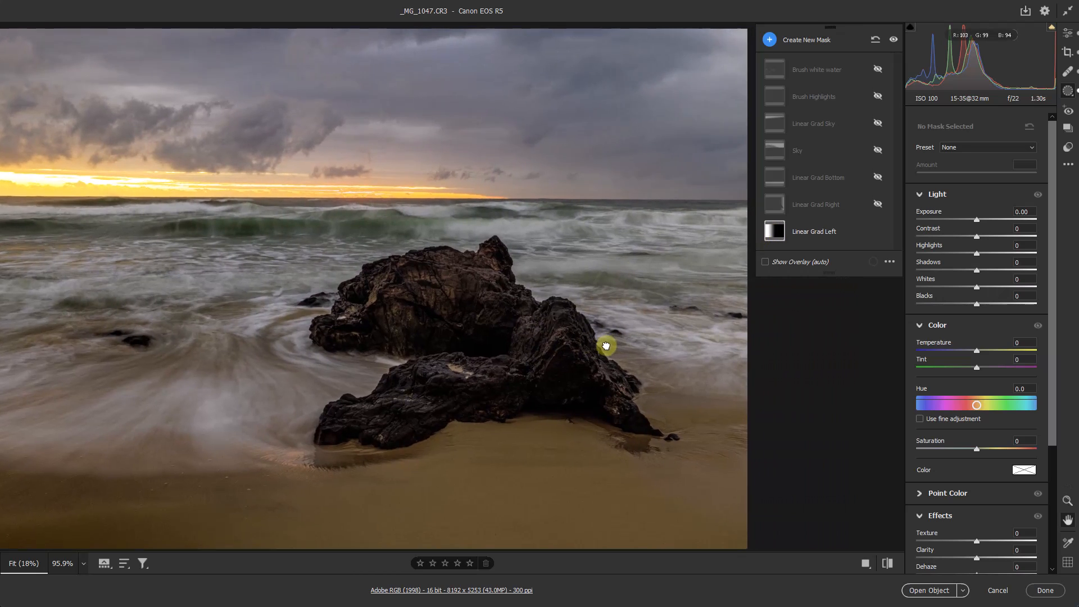
Switch on Linear Grad Right and Linear Grad Bottom, previewing the bottom gradient overlay
click(878, 204)
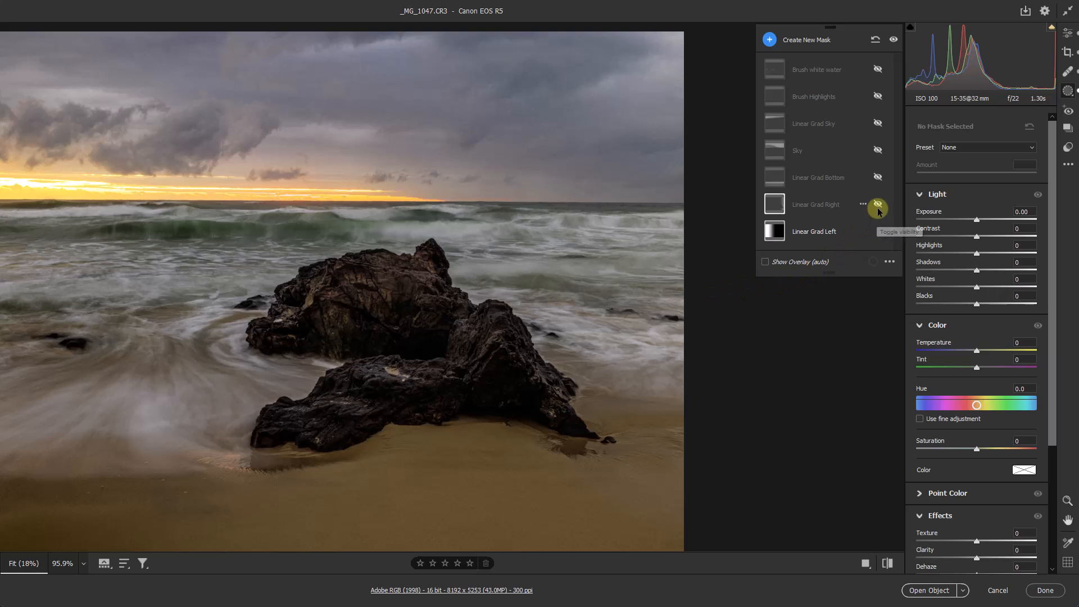
click(877, 205)
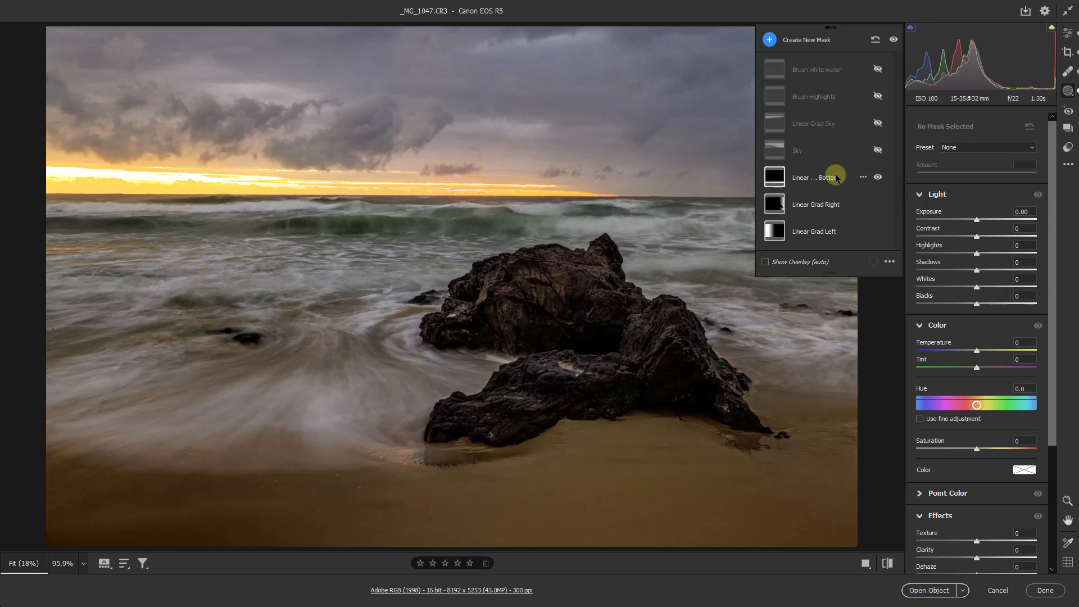
click(773, 177)
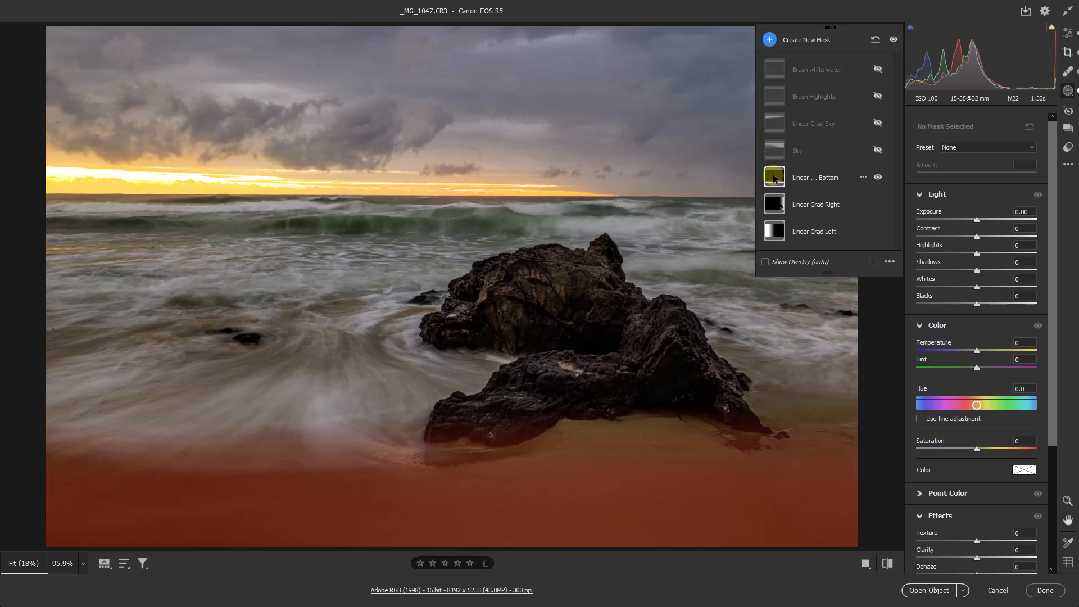
click(877, 177)
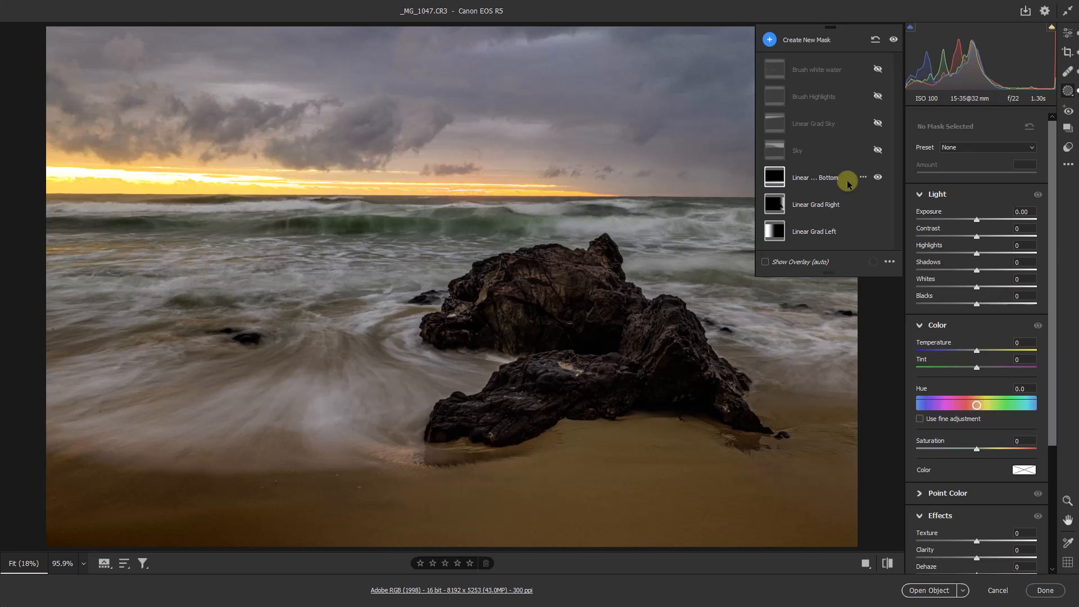
mouse_move(813, 168)
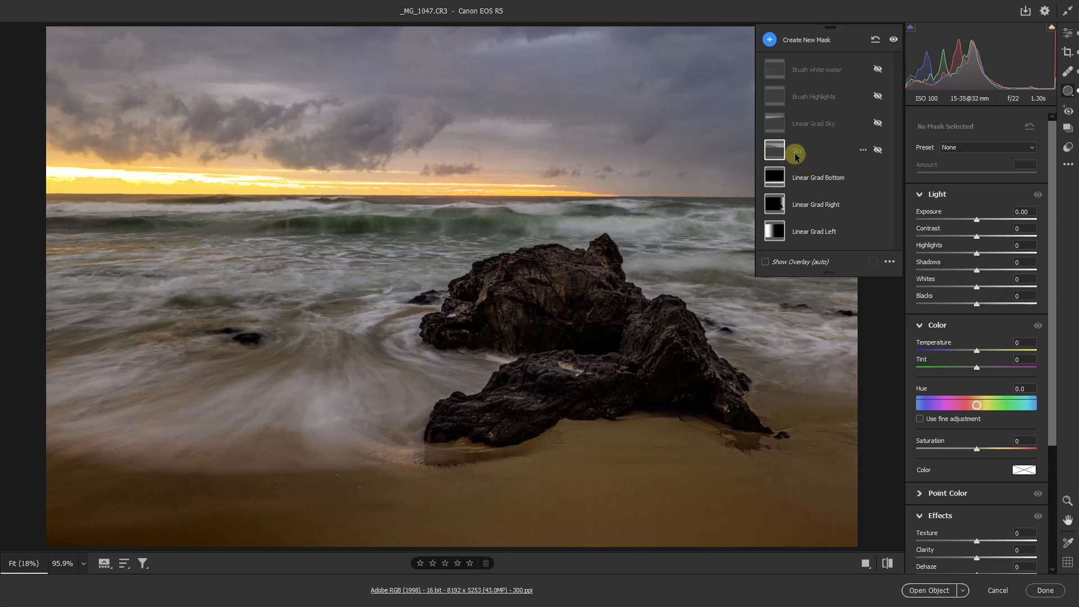
mouse_move(877, 150)
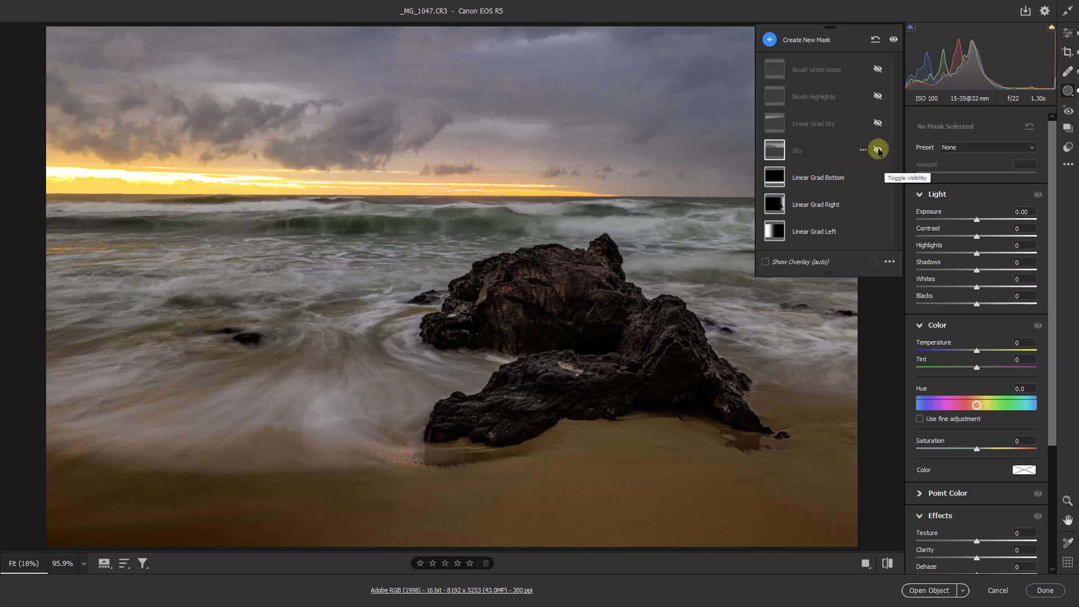
Switch on the Sky and Linear Grad Sky masks to darken the stormy clouds
click(877, 150)
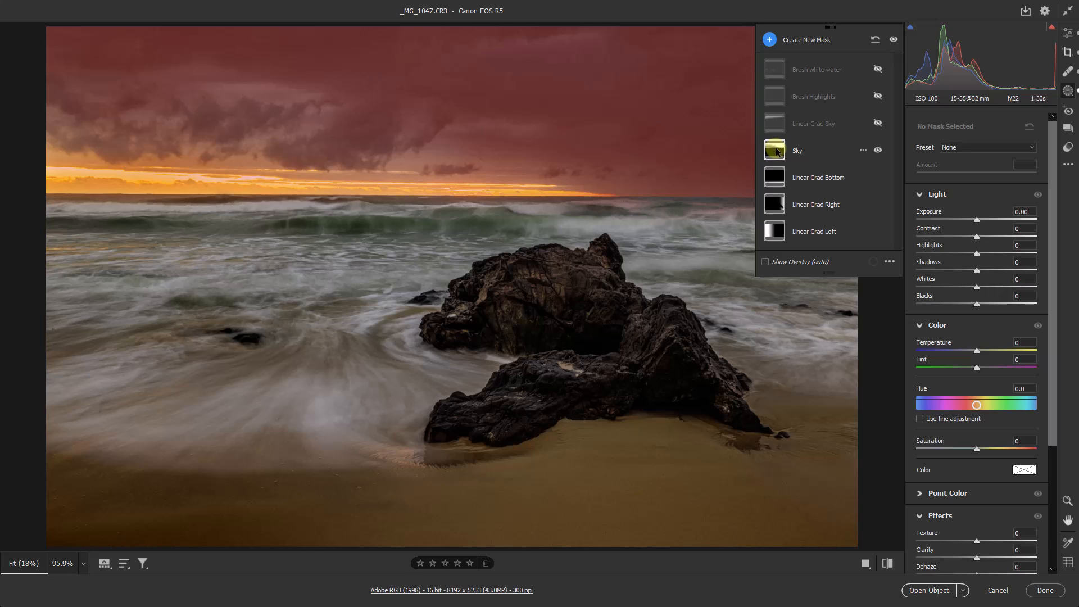
click(877, 123)
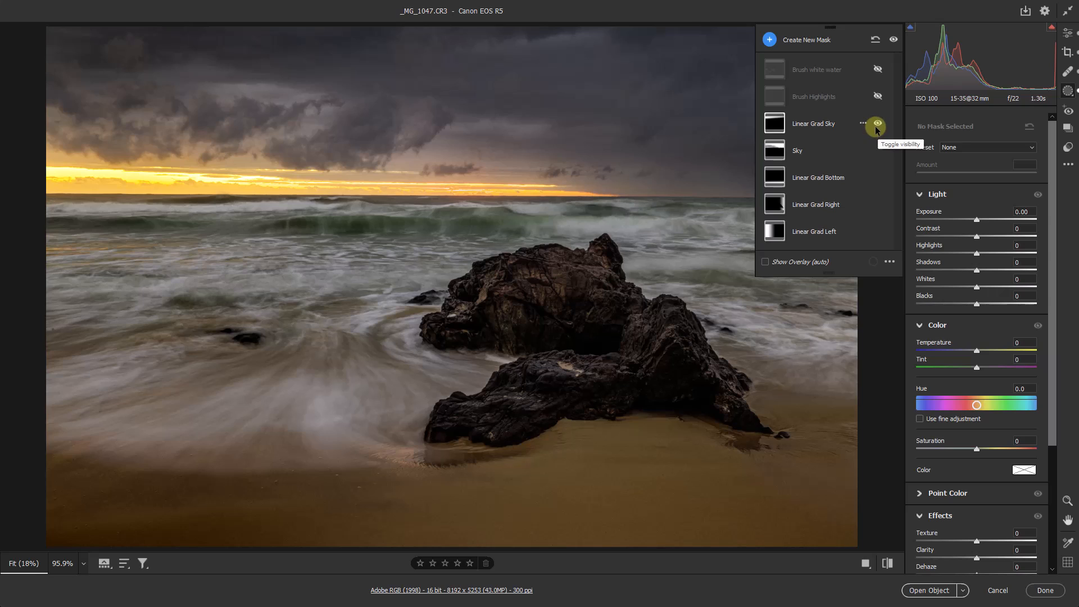
click(877, 123)
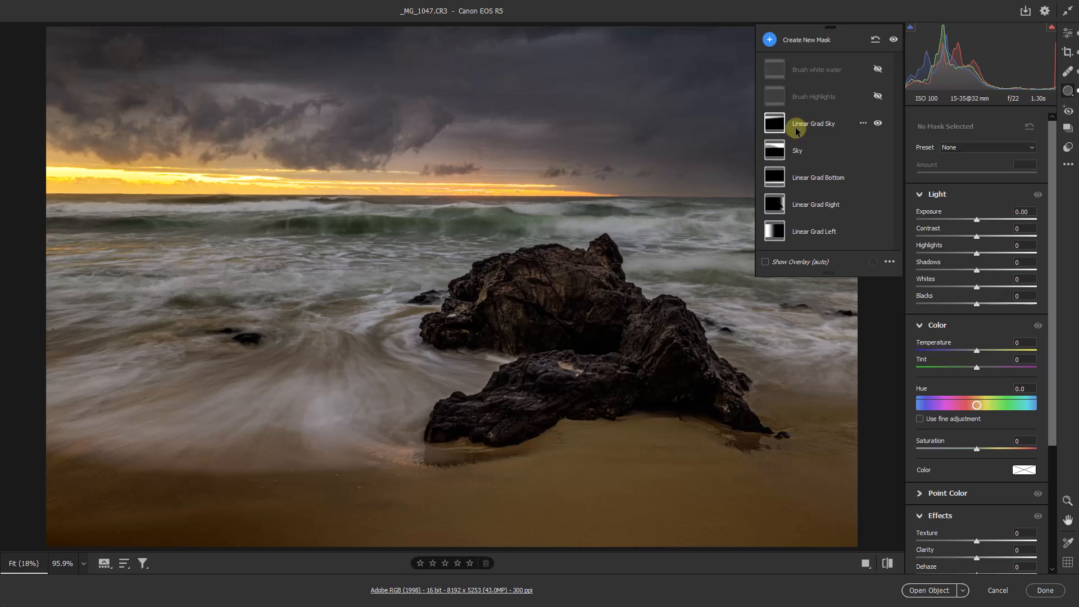
mouse_move(803, 126)
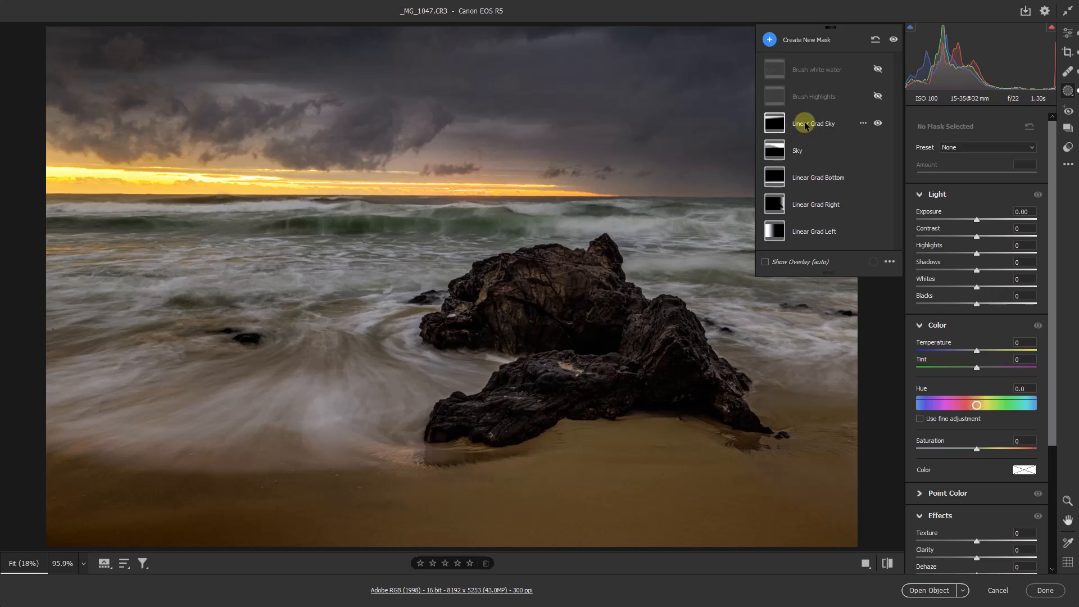
mouse_move(793, 110)
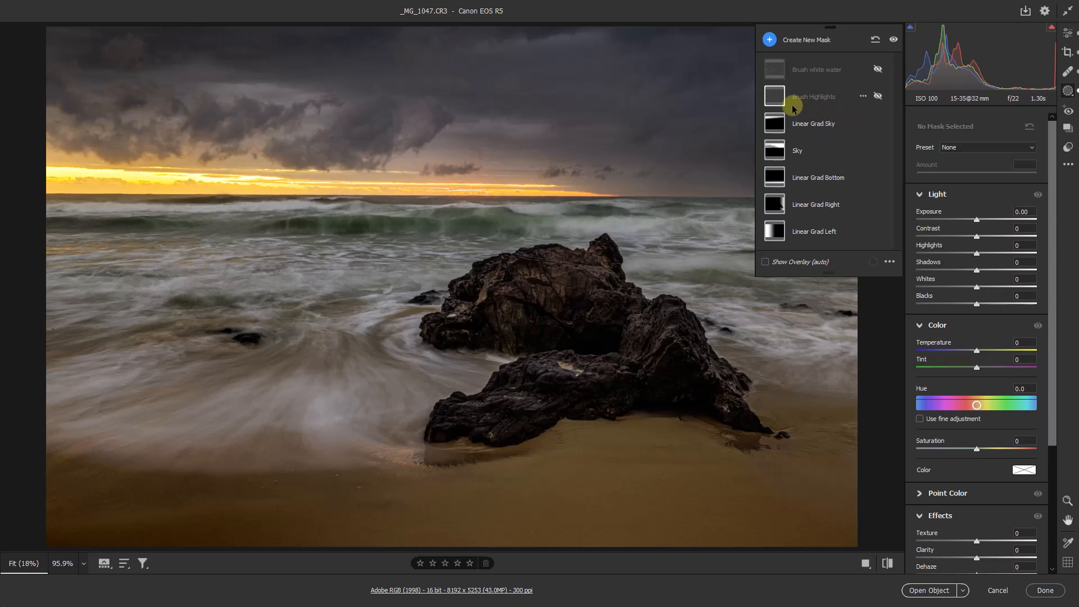
mouse_move(843, 112)
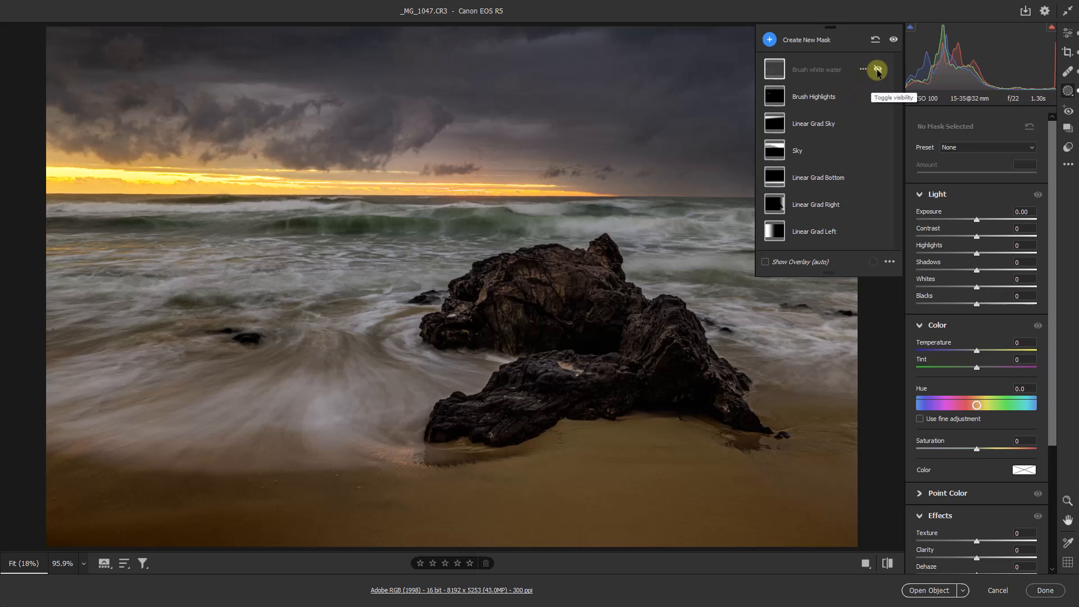
Turn on the Brush white water mask so every saved mask is active
click(877, 70)
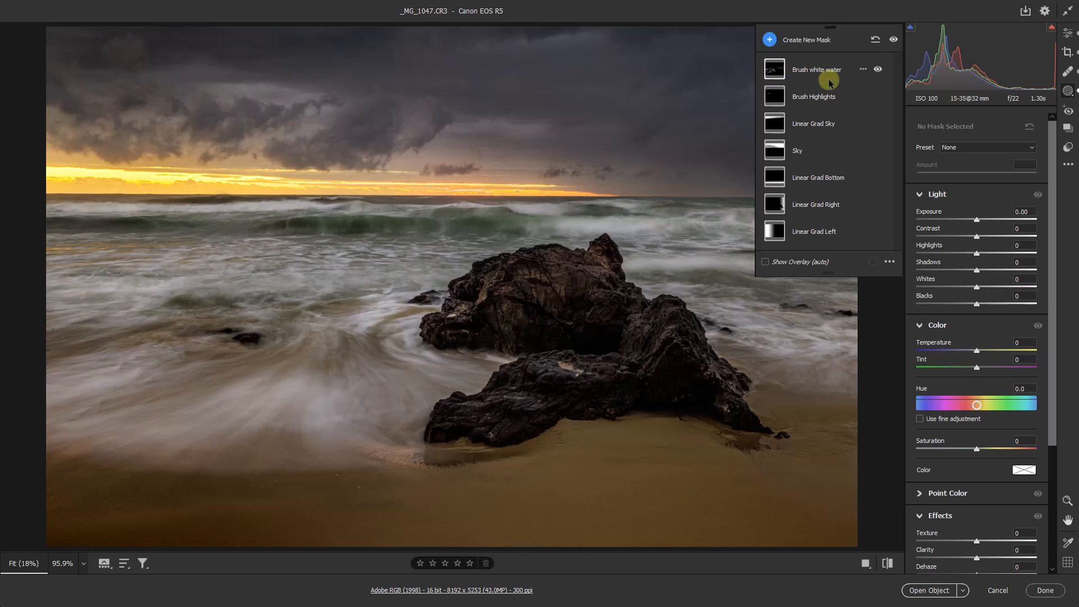
mouse_move(860, 79)
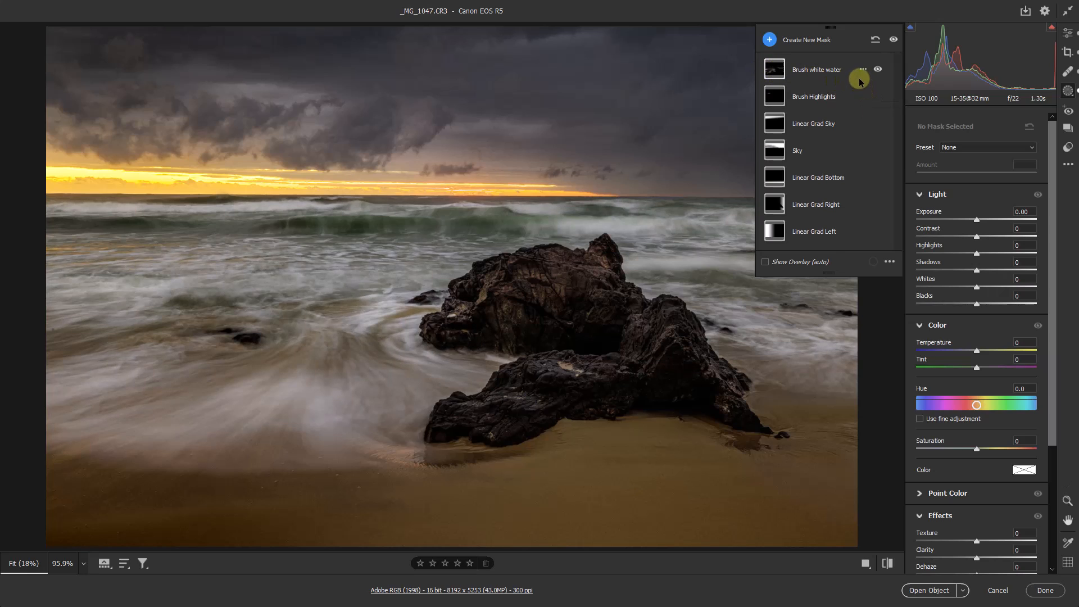
mouse_move(1024, 40)
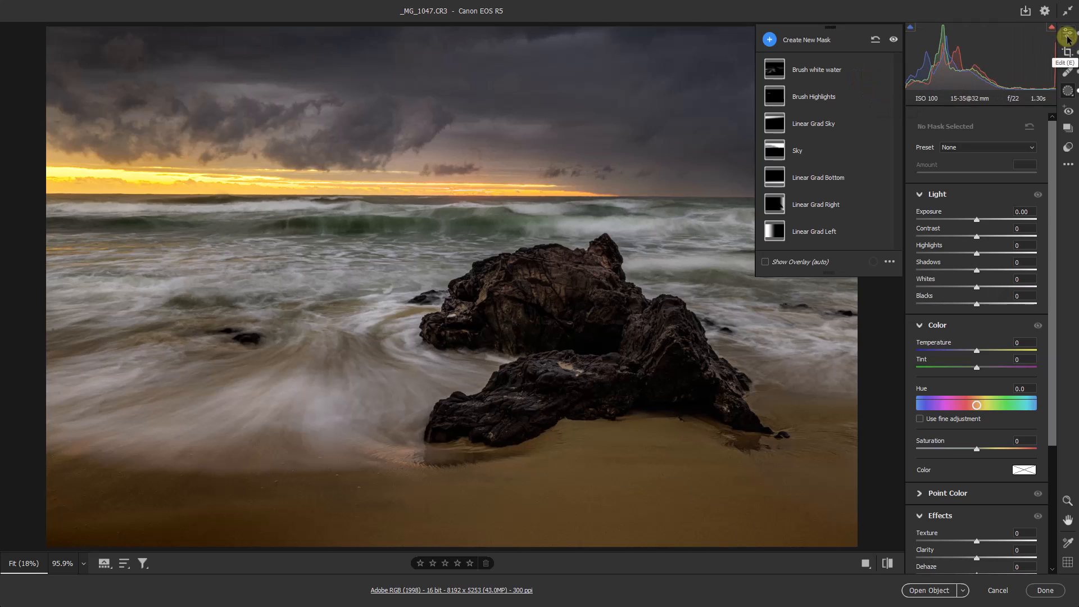
Return to global Edit settings and scroll to Detail's sharpening and noise reduction
click(1066, 35)
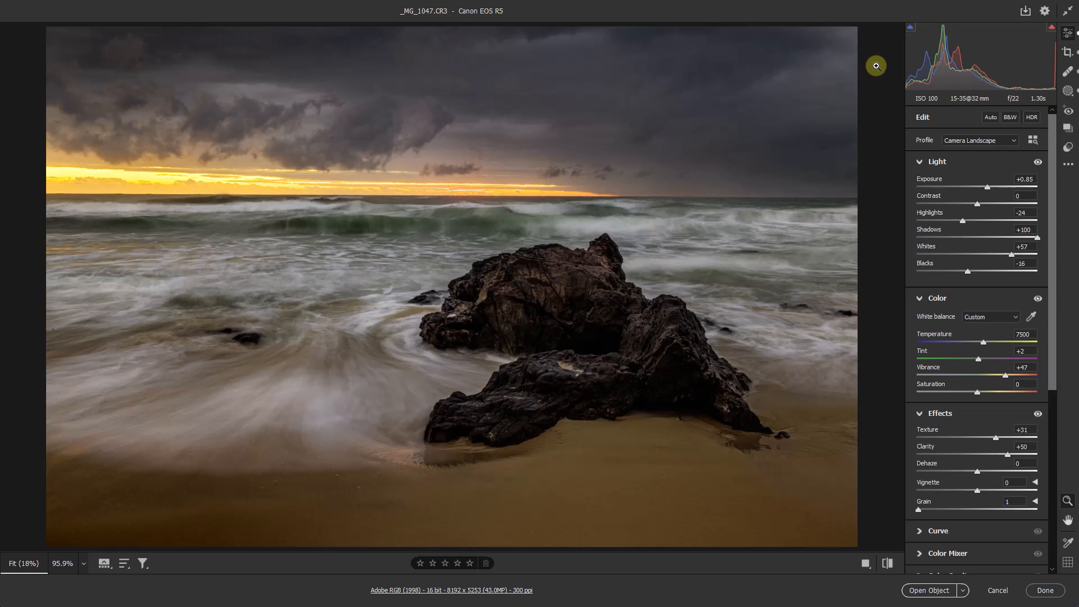
mouse_move(1046, 408)
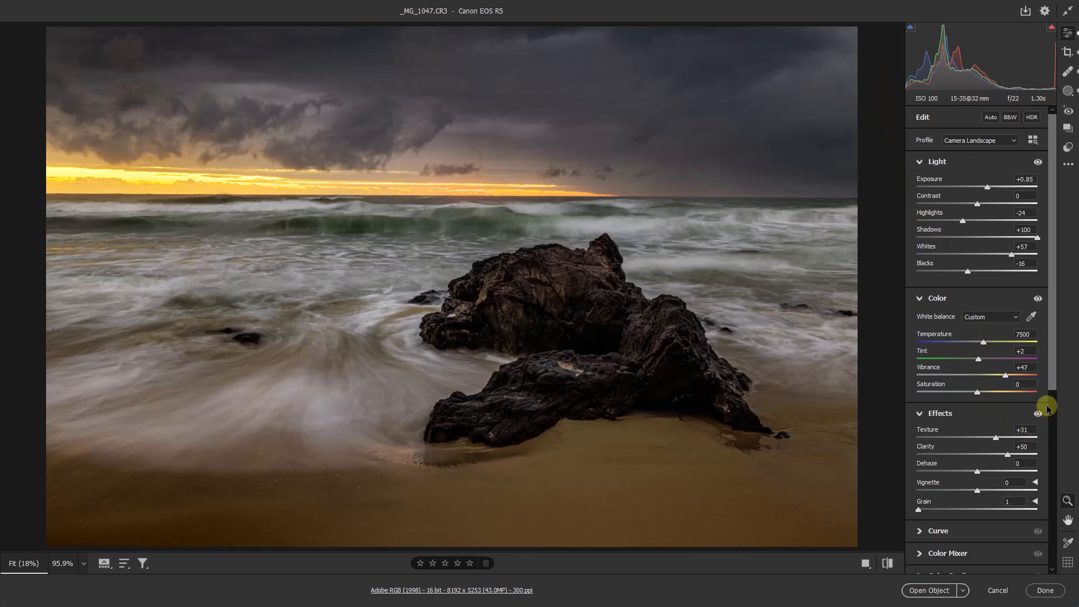
scroll(down, 3)
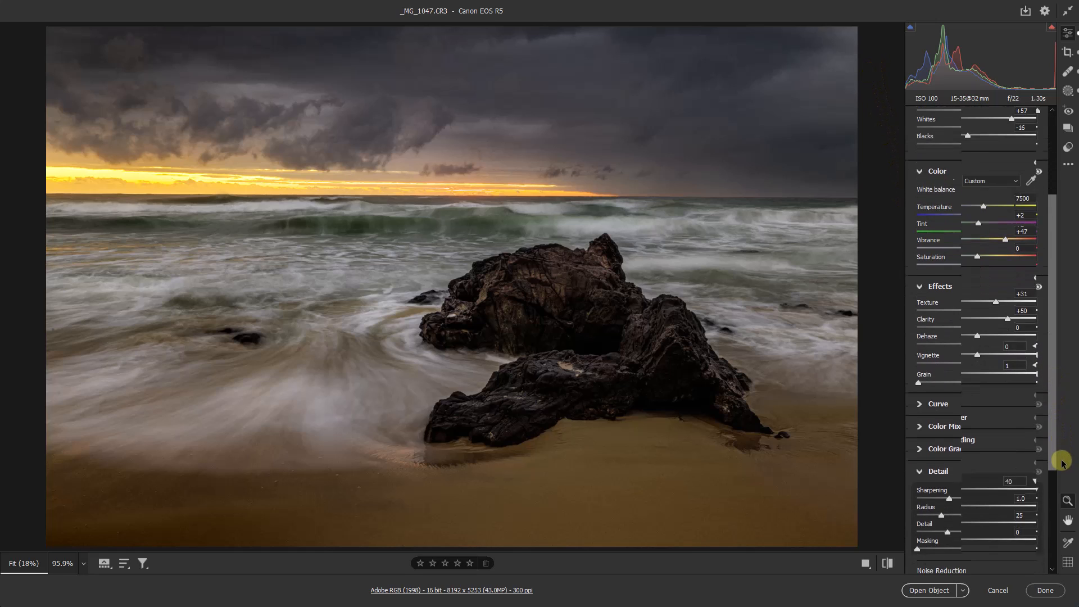
scroll(down, 3)
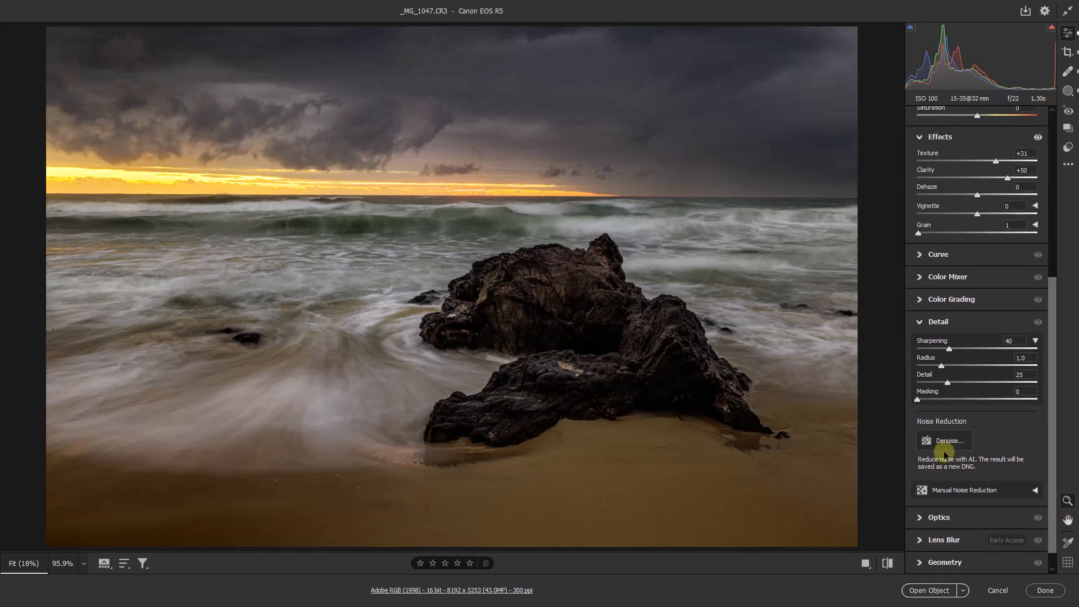
mouse_move(535, 407)
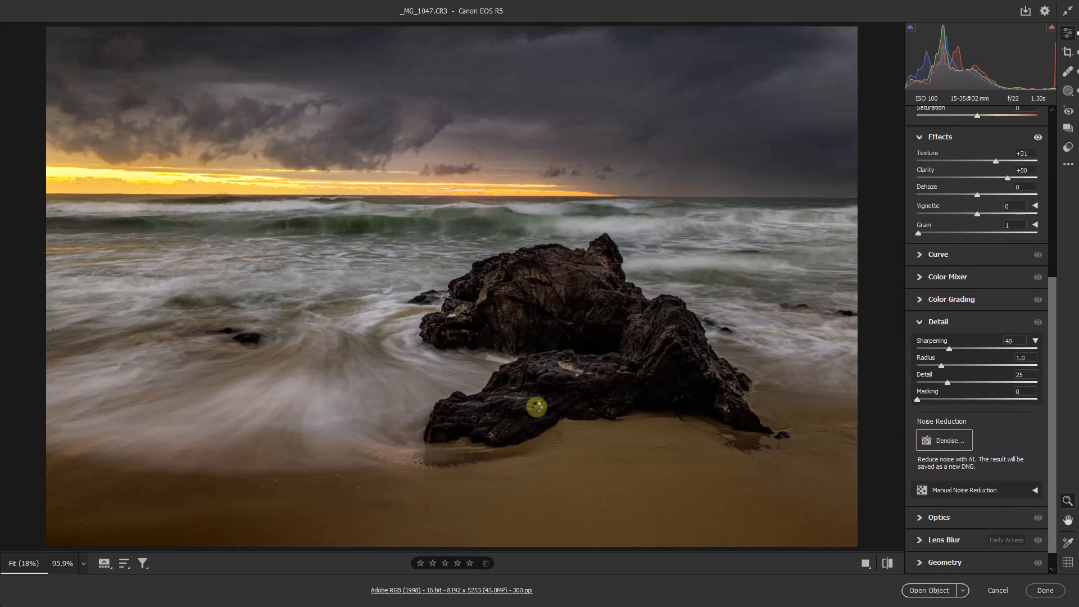
Launch Denoise and reopen the Enhance window with AI Denoise ticked
click(943, 439)
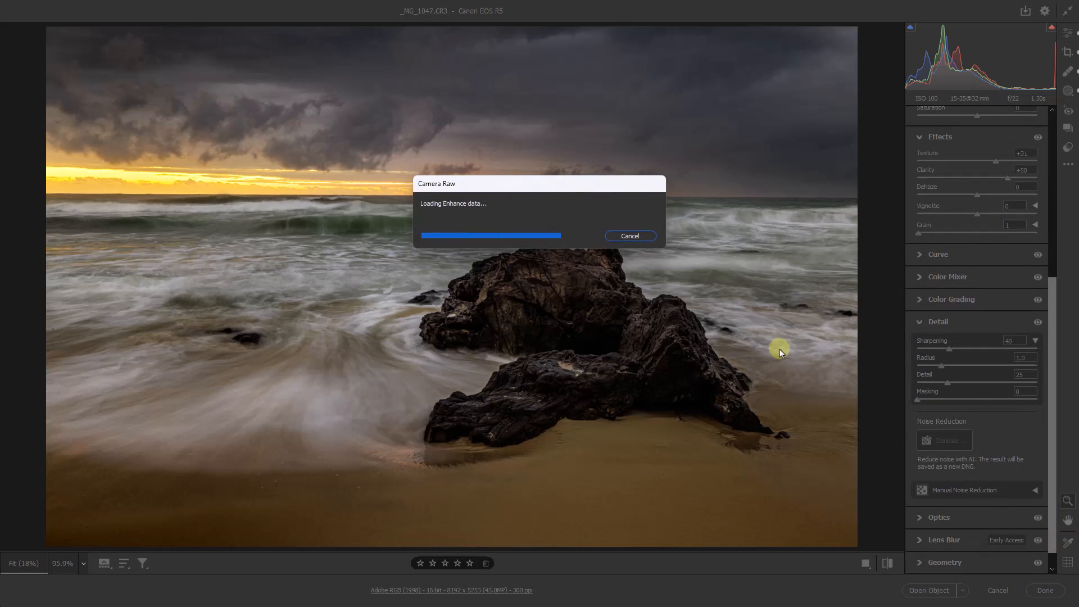
mouse_move(771, 289)
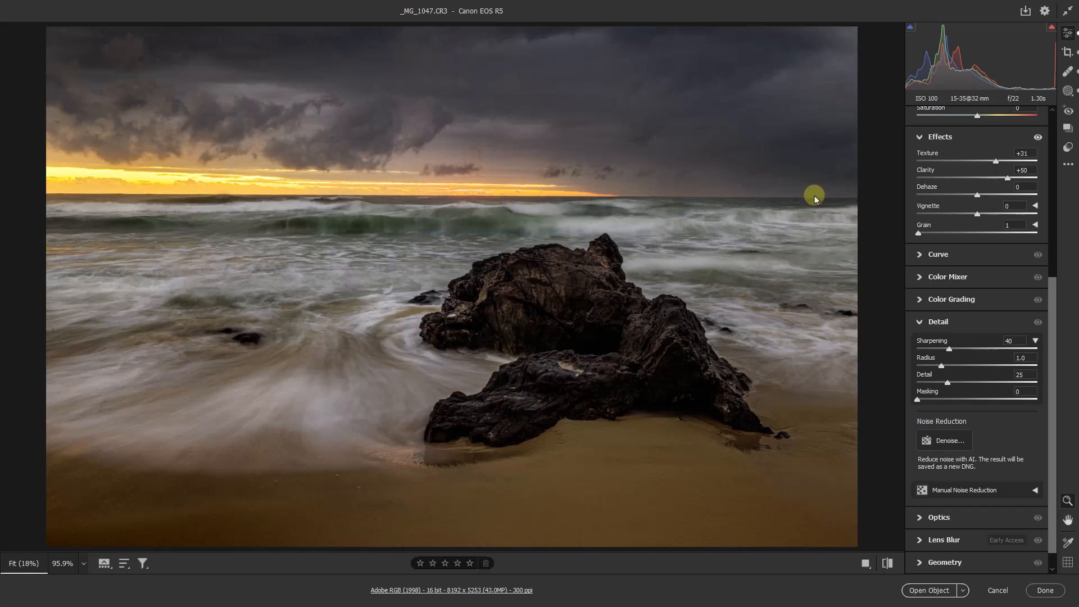
click(944, 439)
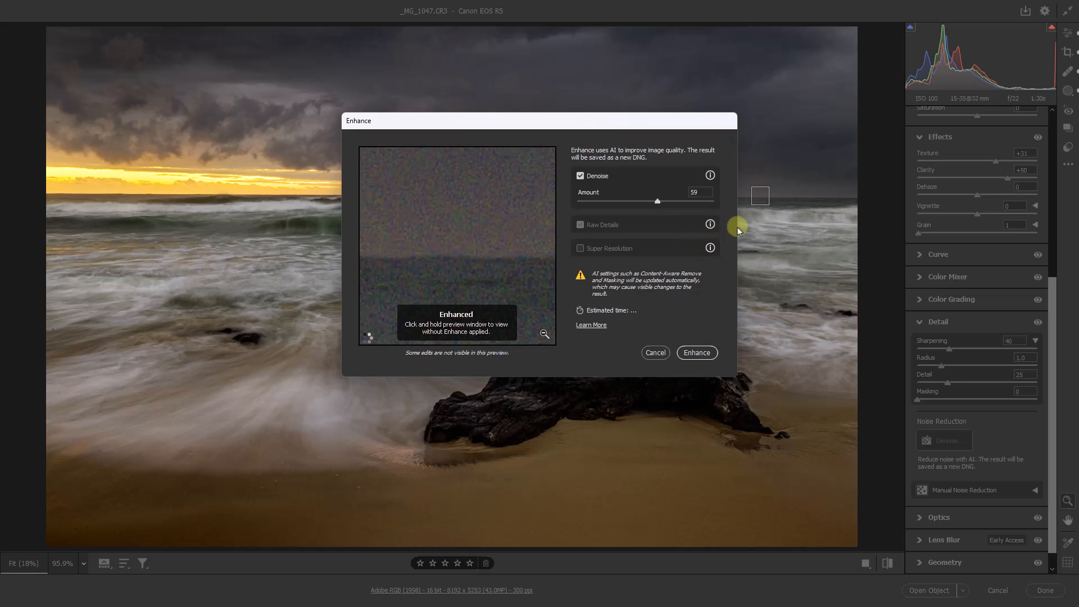
mouse_move(518, 401)
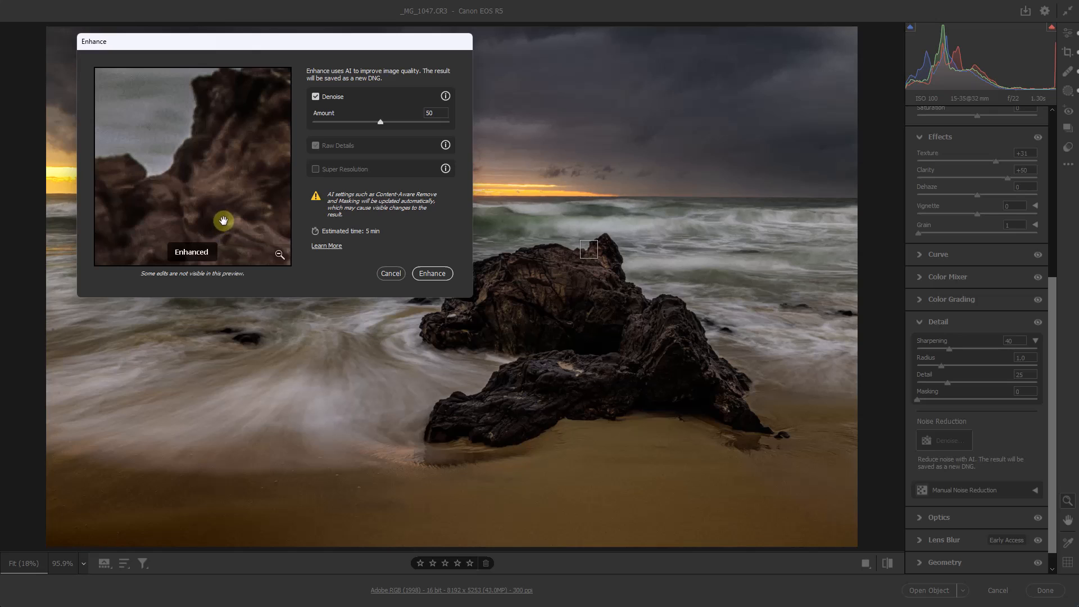
mouse_move(376, 191)
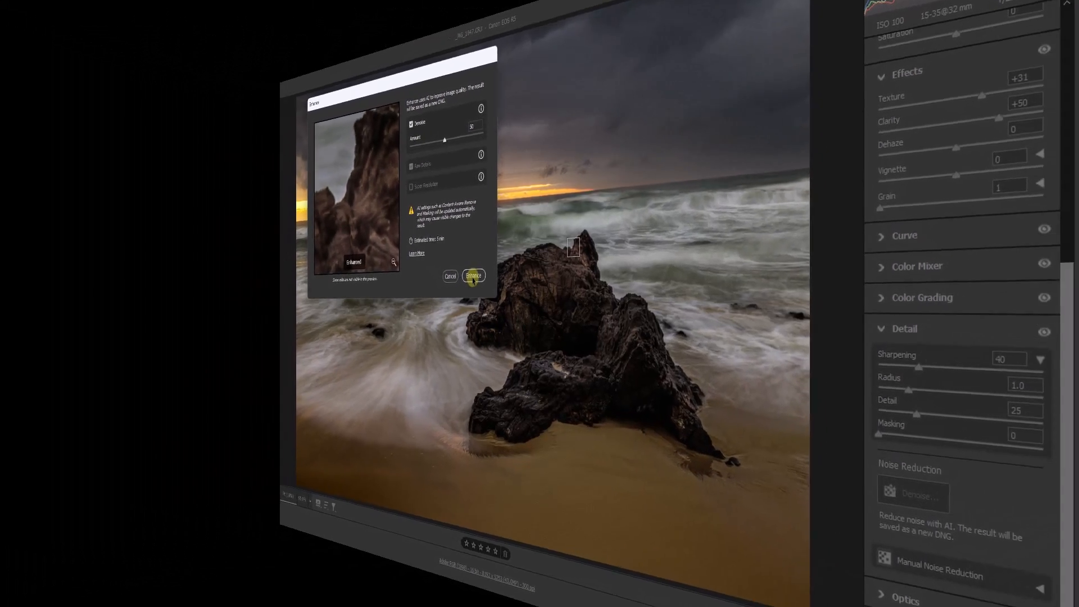
Run AI Denoise at amount 50, producing the _MG_1047-Enhanced-NR-1 image
click(473, 276)
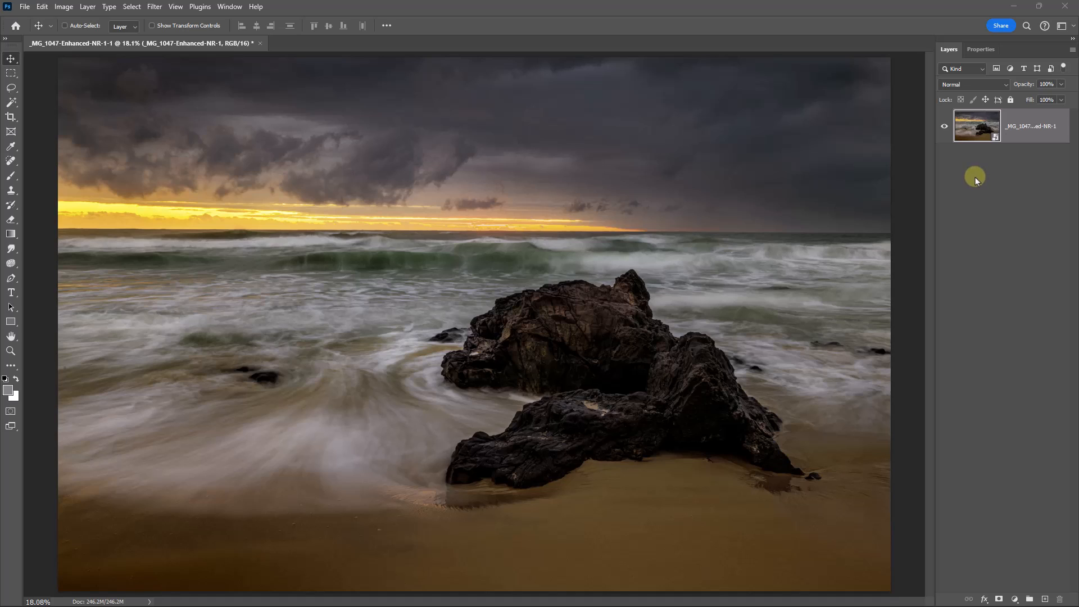
mouse_move(976, 174)
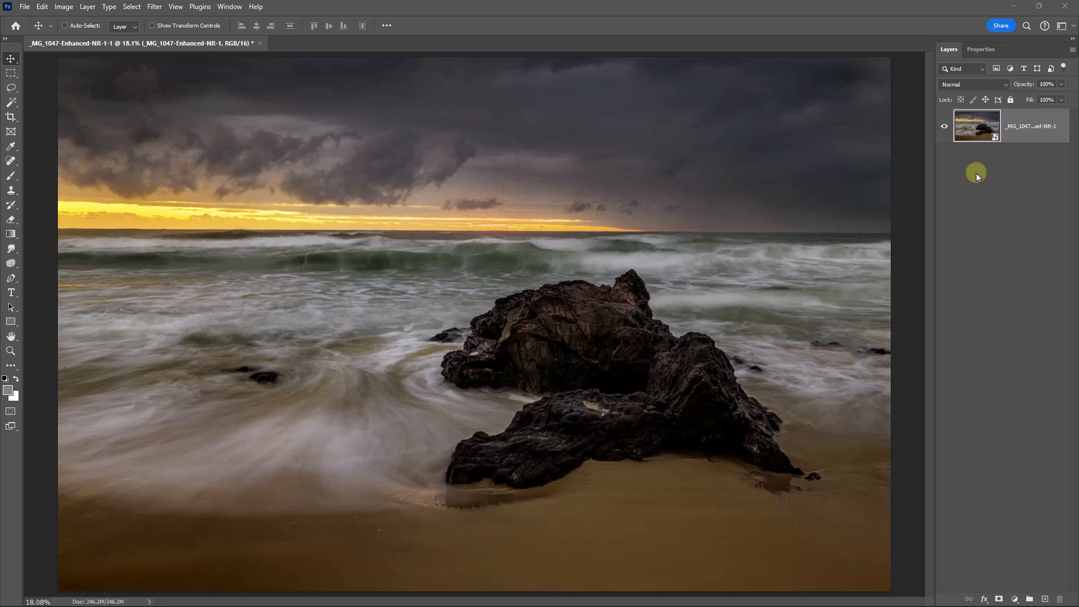
mouse_move(972, 179)
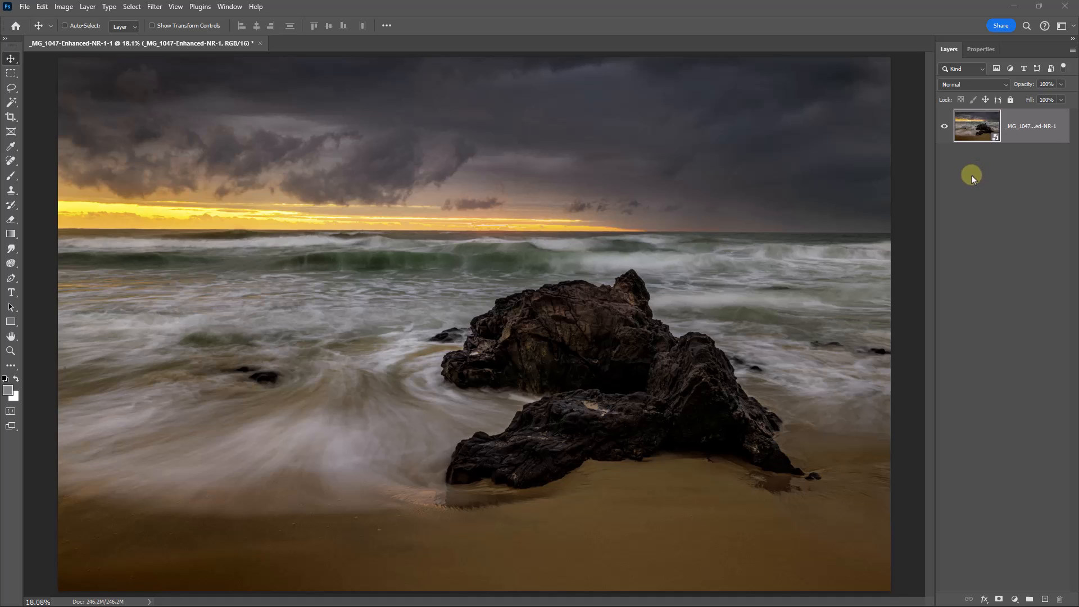
mouse_move(975, 175)
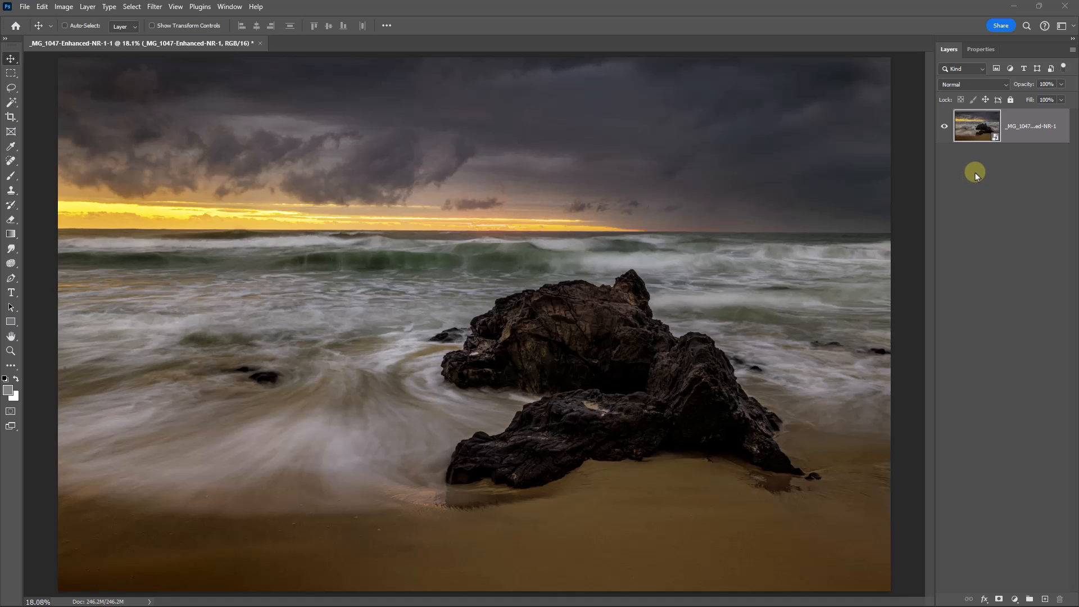
mouse_move(978, 177)
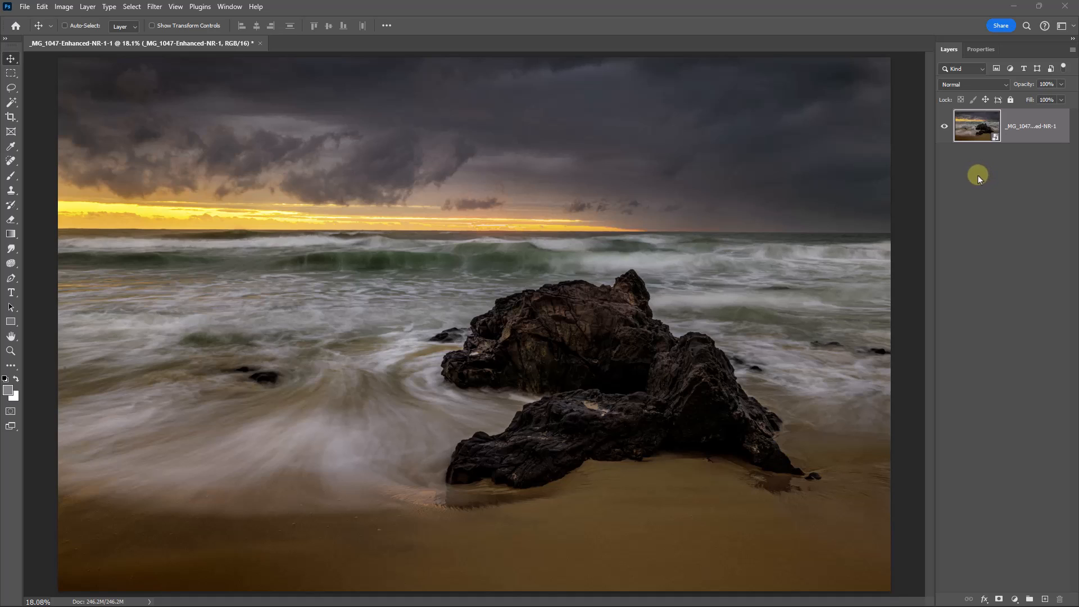
mouse_move(975, 180)
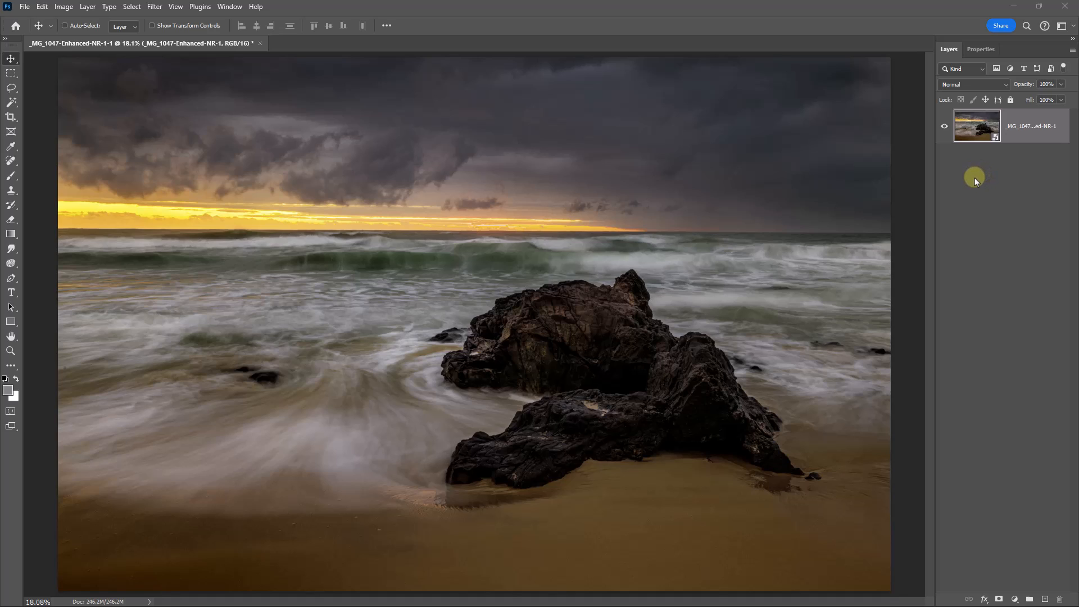
mouse_move(677, 323)
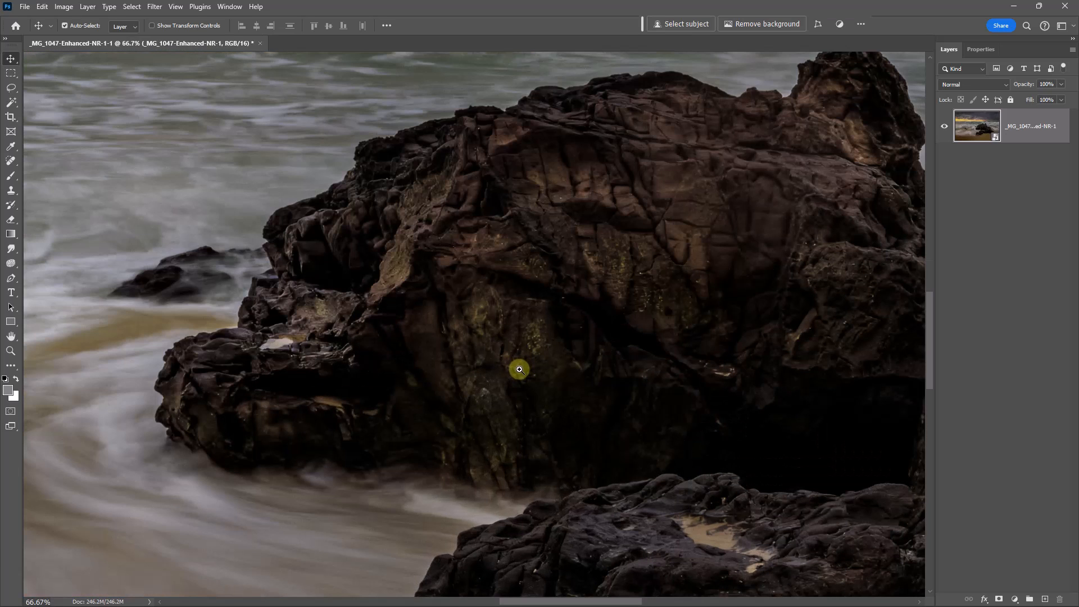
Zoom to 100% on the rock to inspect its fine texture in the denoised image
click(518, 370)
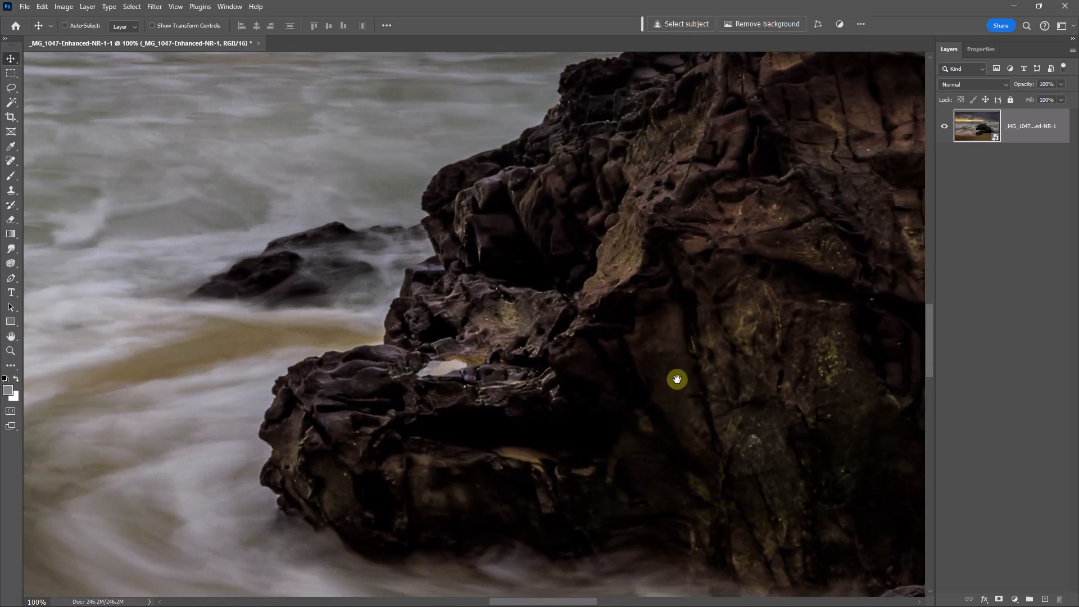
mouse_move(717, 349)
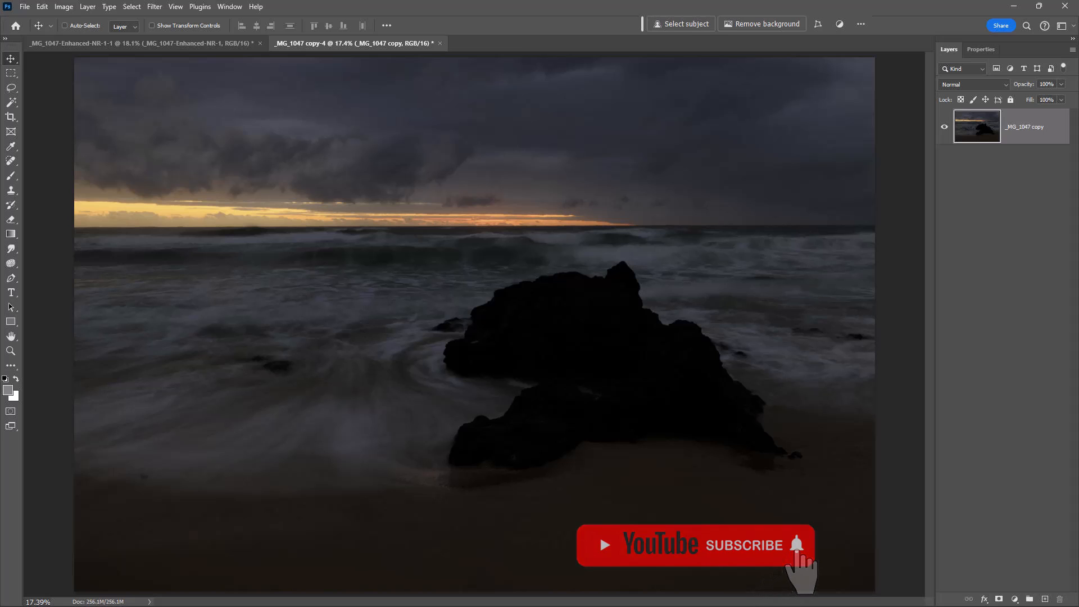
Switch from the original copy back to the _MG_1047-Enhanced-NR-1 document tab
click(104, 43)
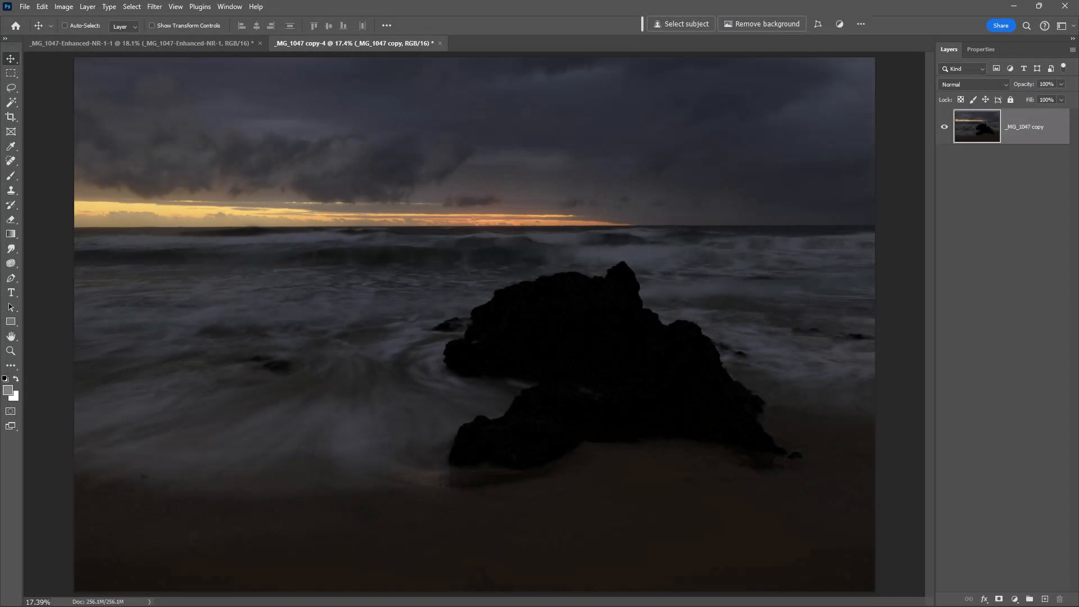
click(103, 43)
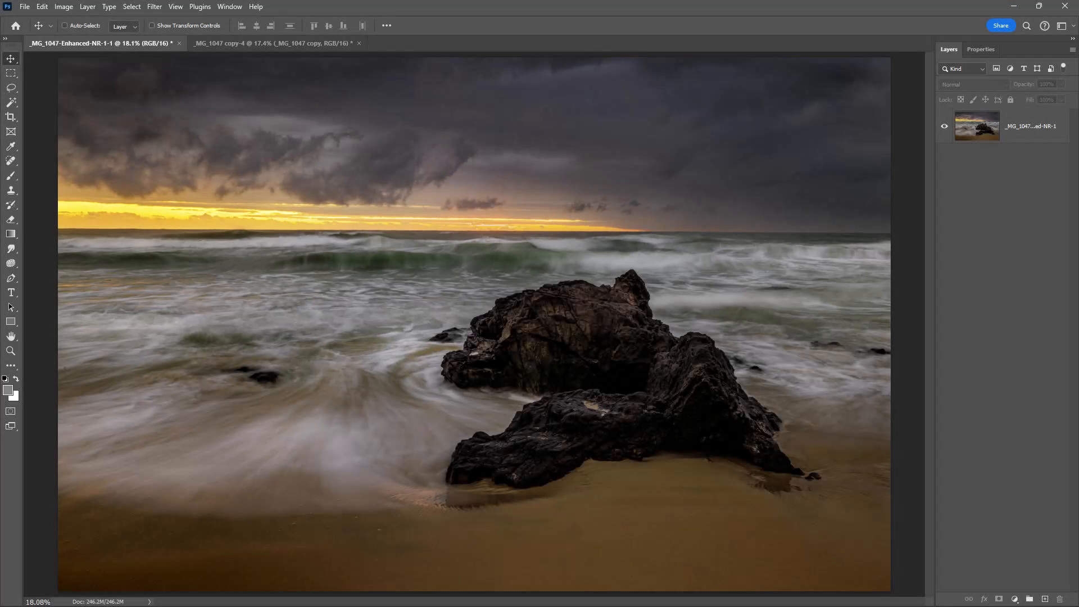